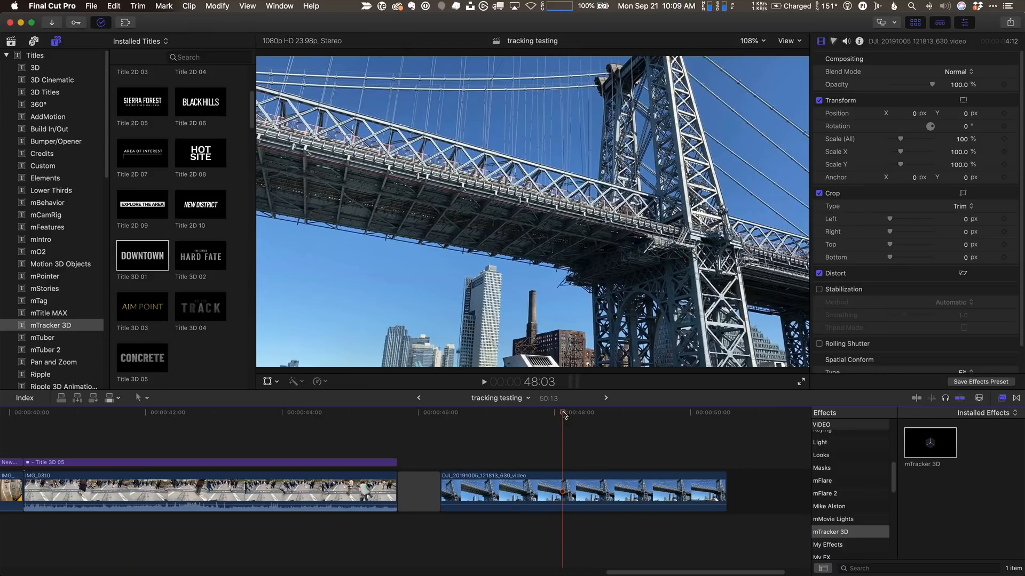
- Drag the mTracker 3D effect onto the DJI bridge clip after scrubbing to its start
{"action": "left_click_drag", "start_coordinate": [563, 412], "coordinate": [619, 412]}
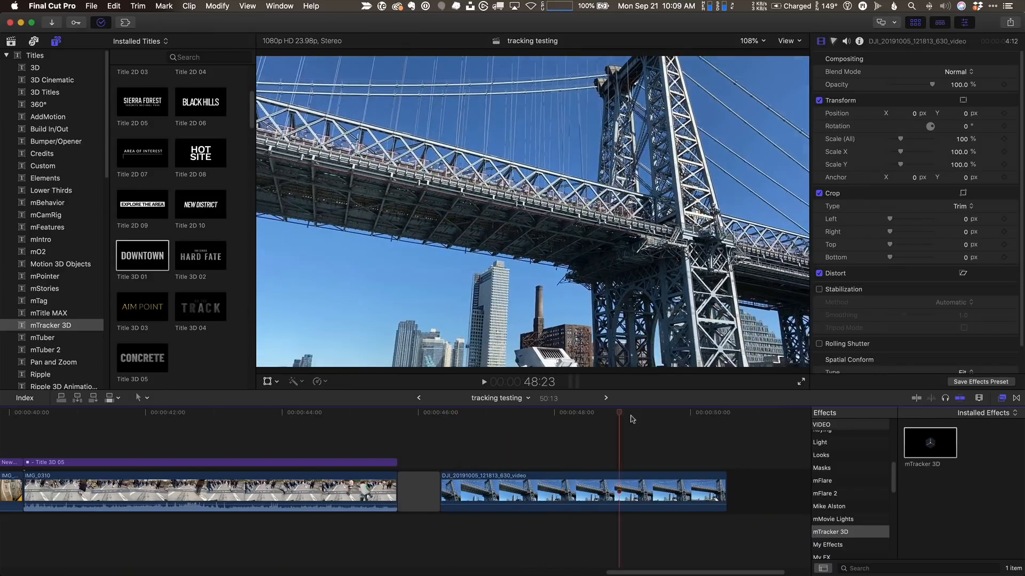
{"action": "left_click", "coordinate": [462, 412]}
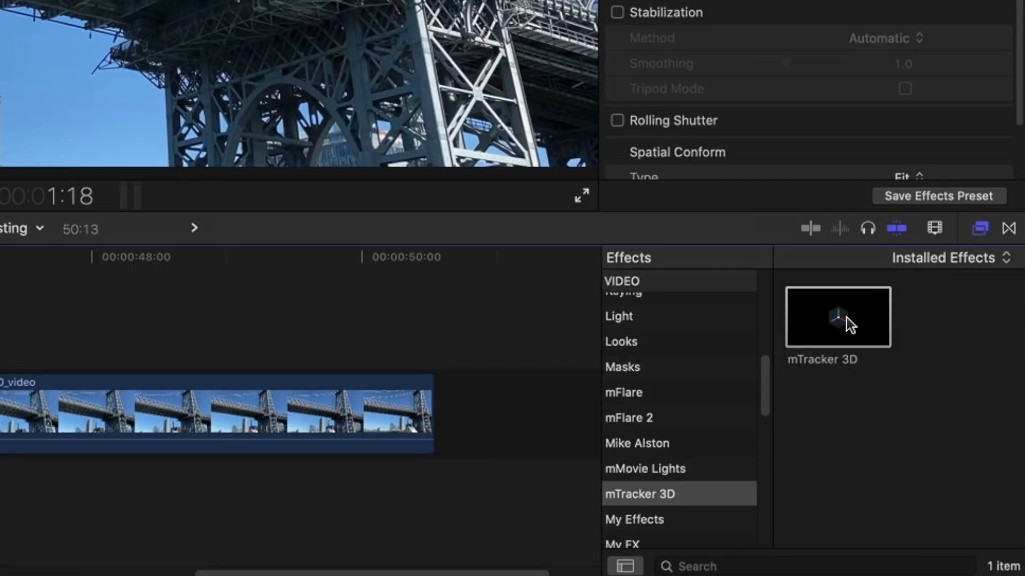
{"action": "left_click_drag", "start_coordinate": [839, 317], "coordinate": [410, 313]}
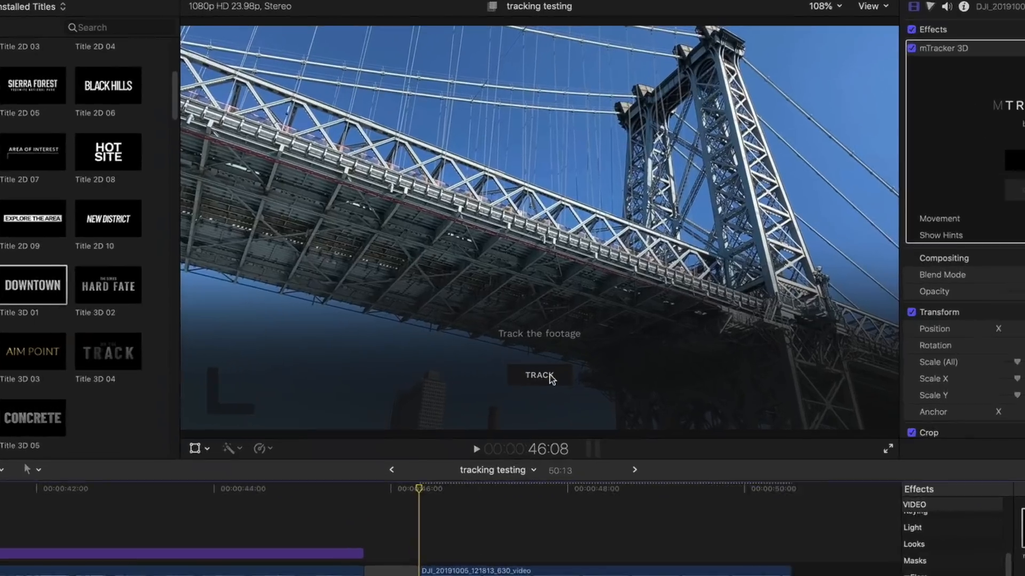
- Start mTracker 3D camera tracking on the bridge footage via the viewer's TRACK button
{"action": "left_click", "coordinate": [538, 376]}
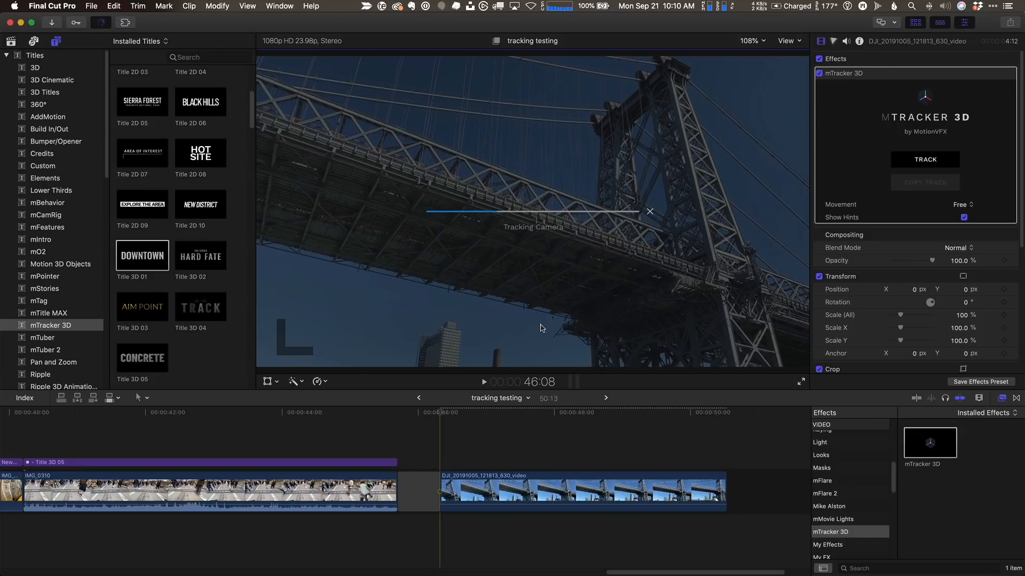
- Browse the mTracker 3D title templates to place Title 3D 01 above the bridge clip
{"action": "left_click", "coordinate": [924, 160]}
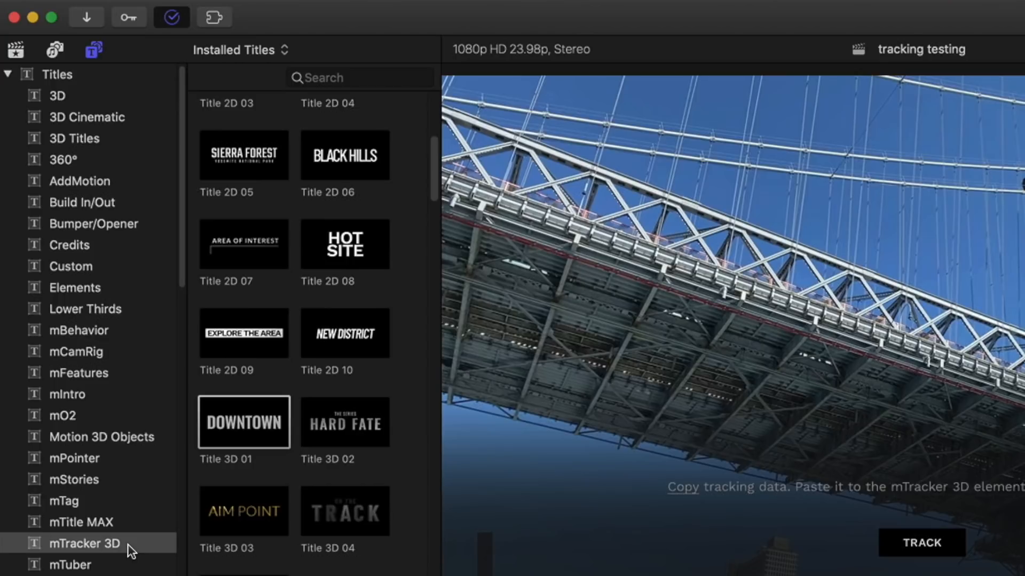
{"action": "left_click", "coordinate": [85, 543]}
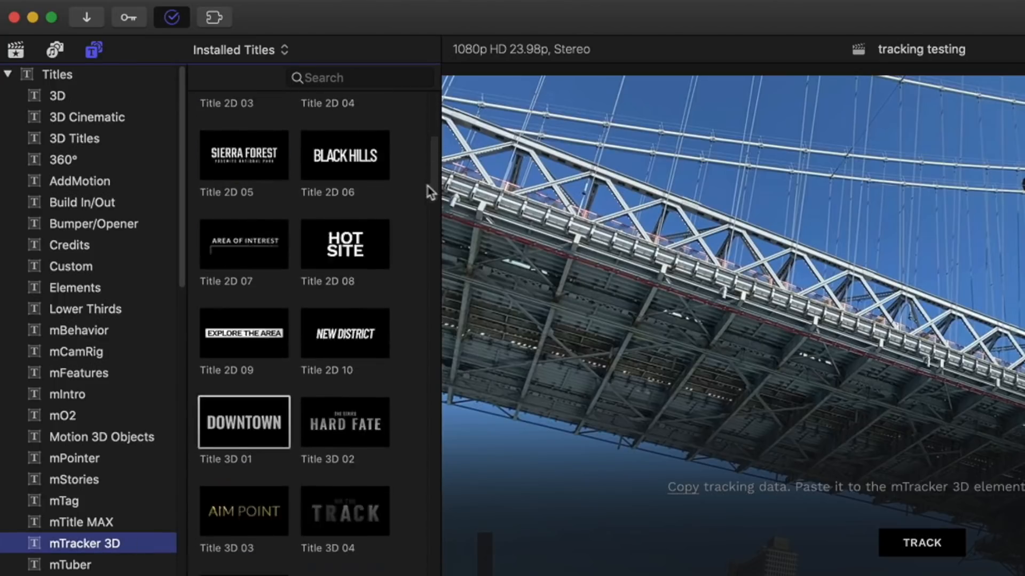
{"action": "scroll", "scroll_direction": "down", "scroll_amount": 3}
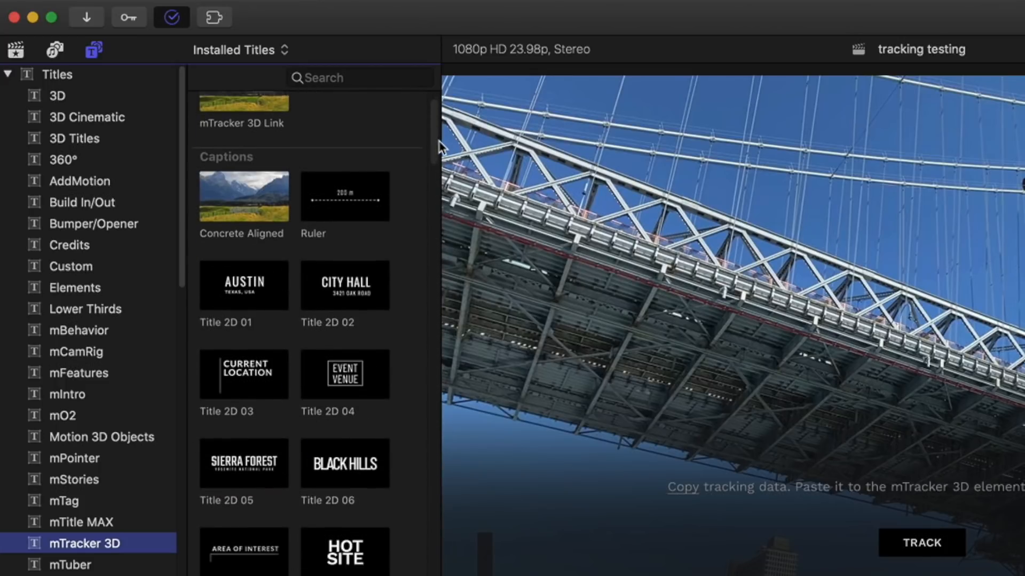
{"action": "scroll", "scroll_direction": "down", "scroll_amount": 3}
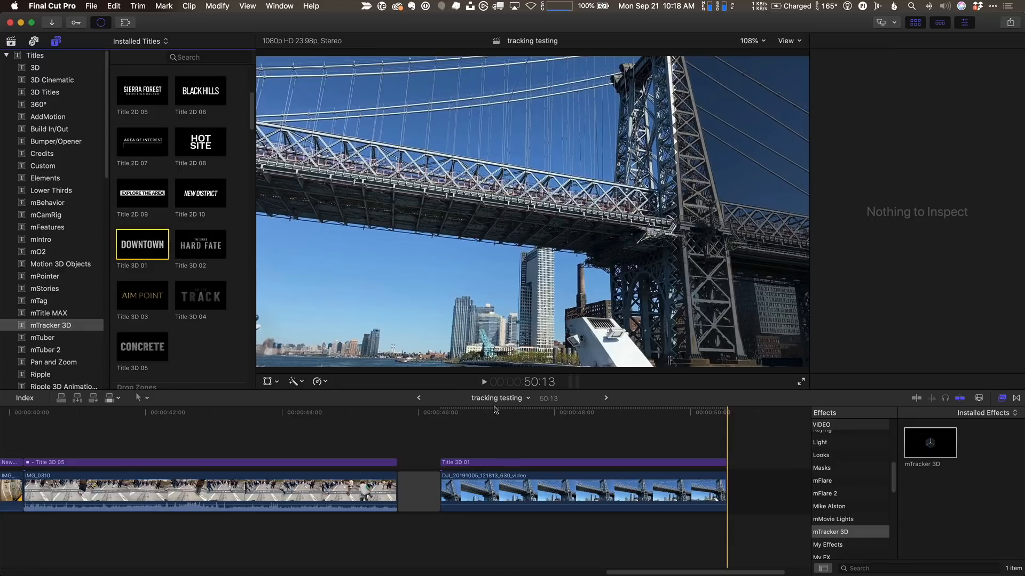
- Copy the tracking data from the bridge clip's mTracker 3D effect with COPY TRACK
{"action": "left_click", "coordinate": [488, 417]}
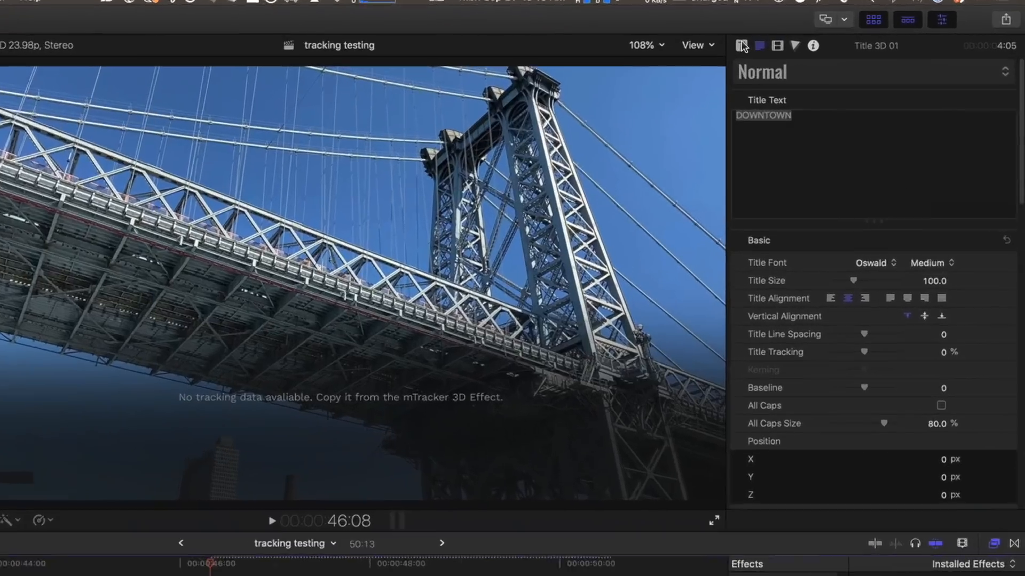
{"action": "left_click", "coordinate": [742, 45]}
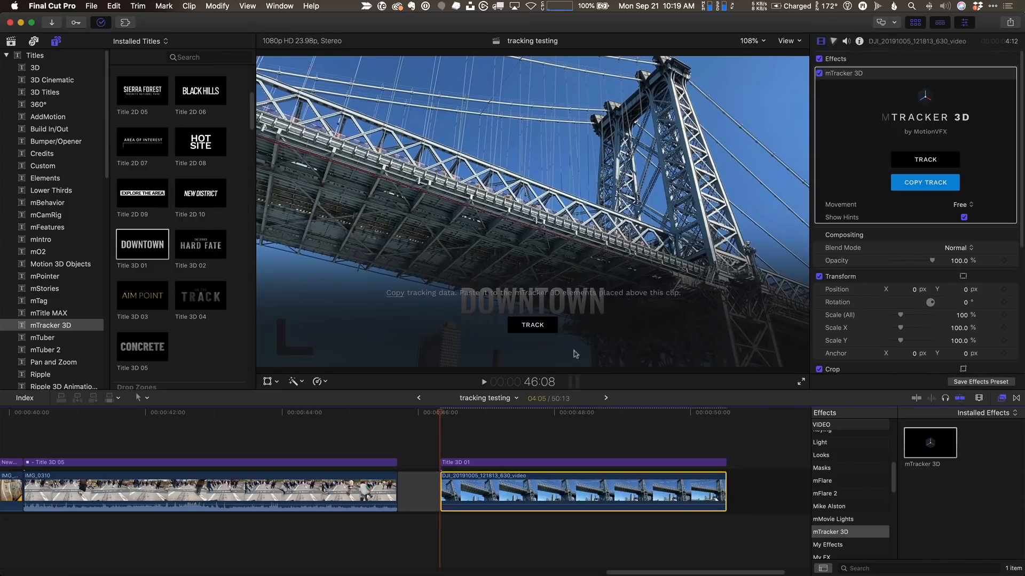
{"action": "left_click", "coordinate": [924, 182]}
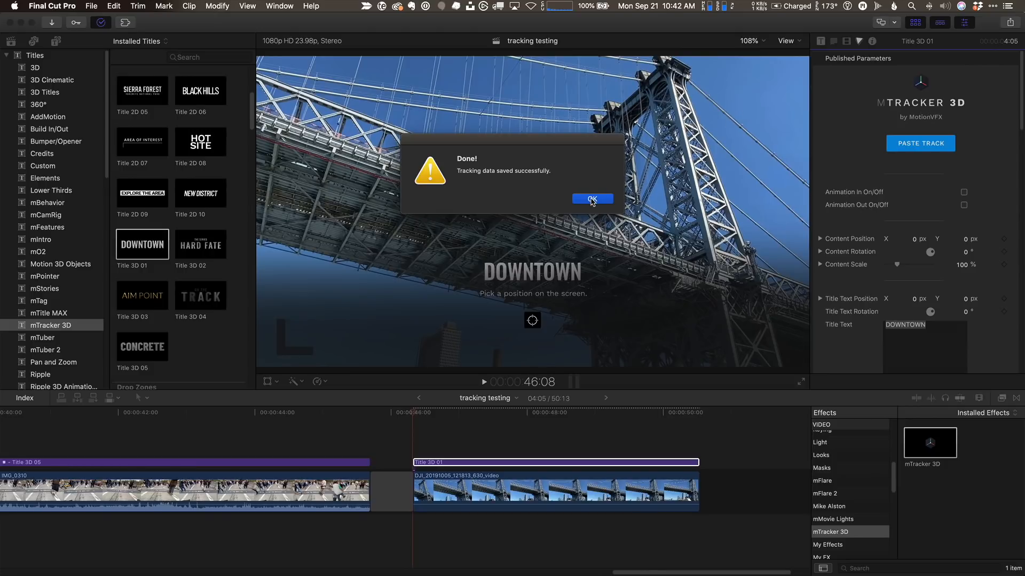
- Dismiss the saved confirmation and paste the tracking data onto the DOWNTOWN title
{"action": "left_click", "coordinate": [591, 200]}
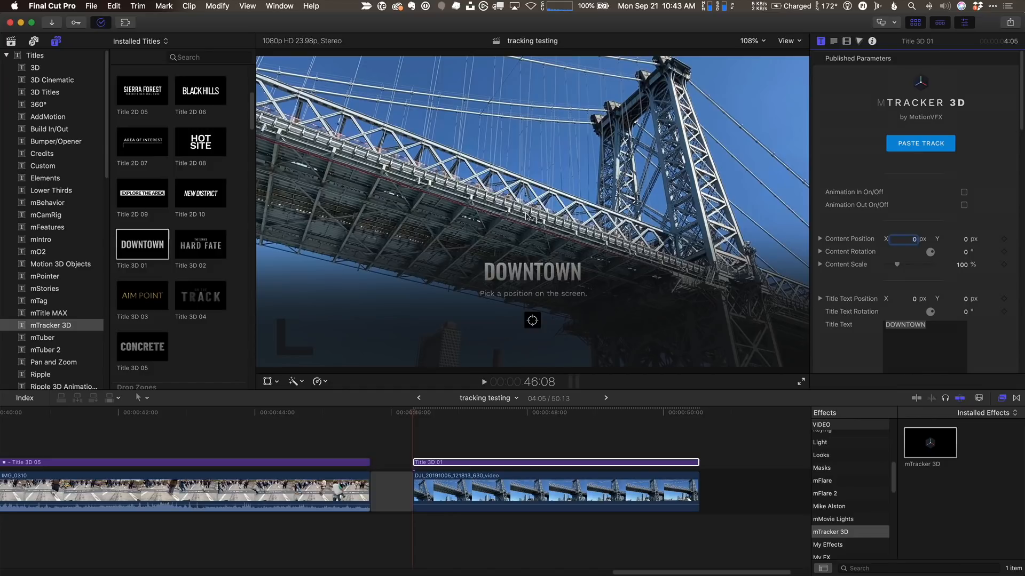
{"action": "left_click", "coordinate": [799, 381]}
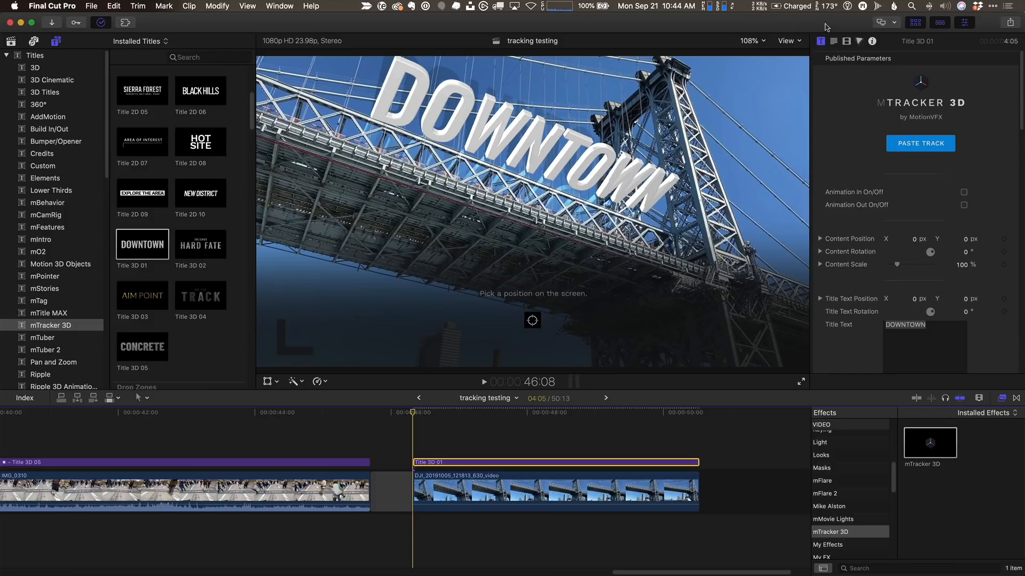
- Set the title's Shadow Intensity to 0% and its Lighting Style to Diagonal Right
{"action": "scroll", "scroll_direction": "down", "scroll_amount": 3}
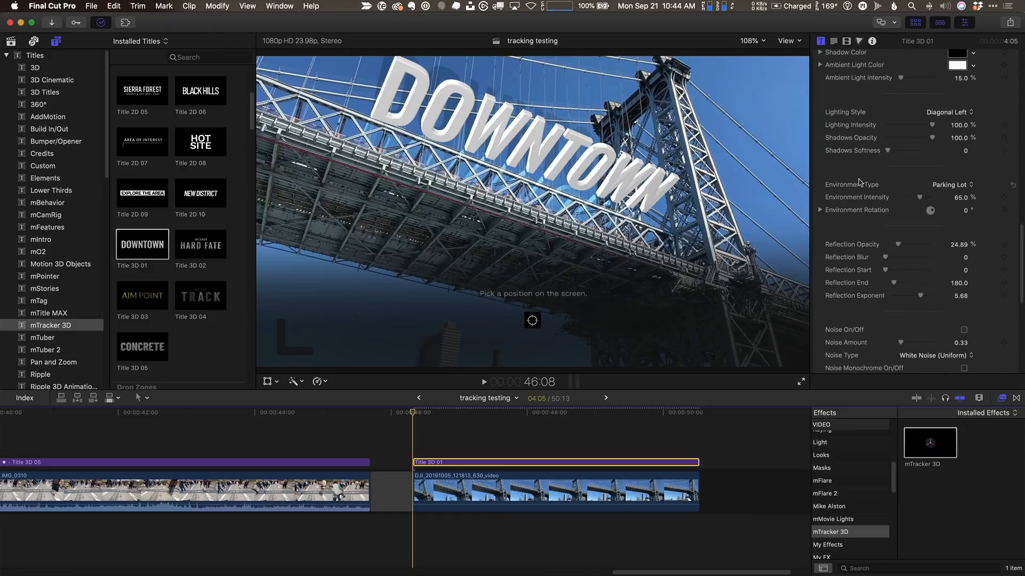
{"action": "scroll", "scroll_direction": "down", "scroll_amount": 3}
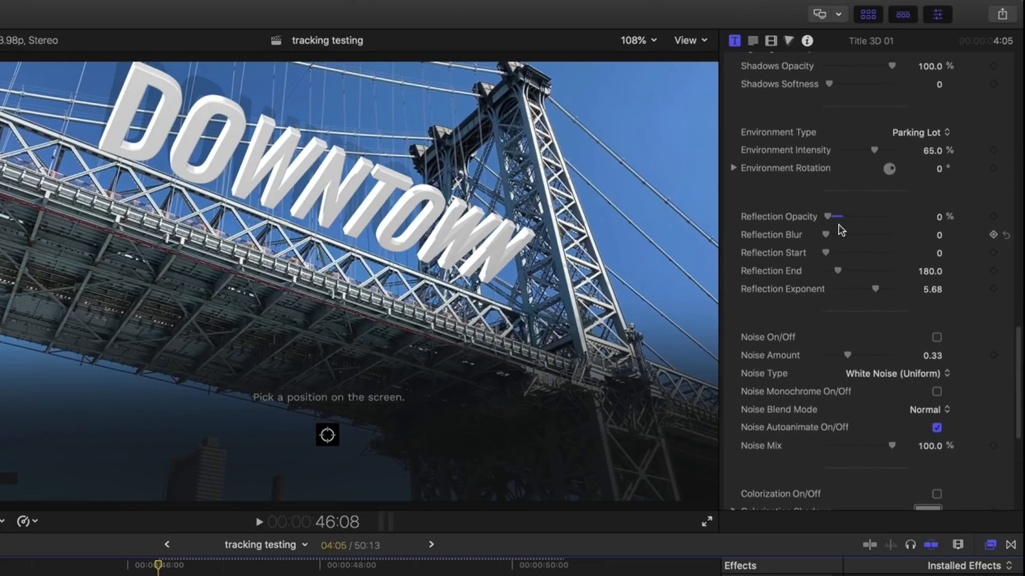
{"action": "scroll", "scroll_direction": "up", "scroll_amount": 3}
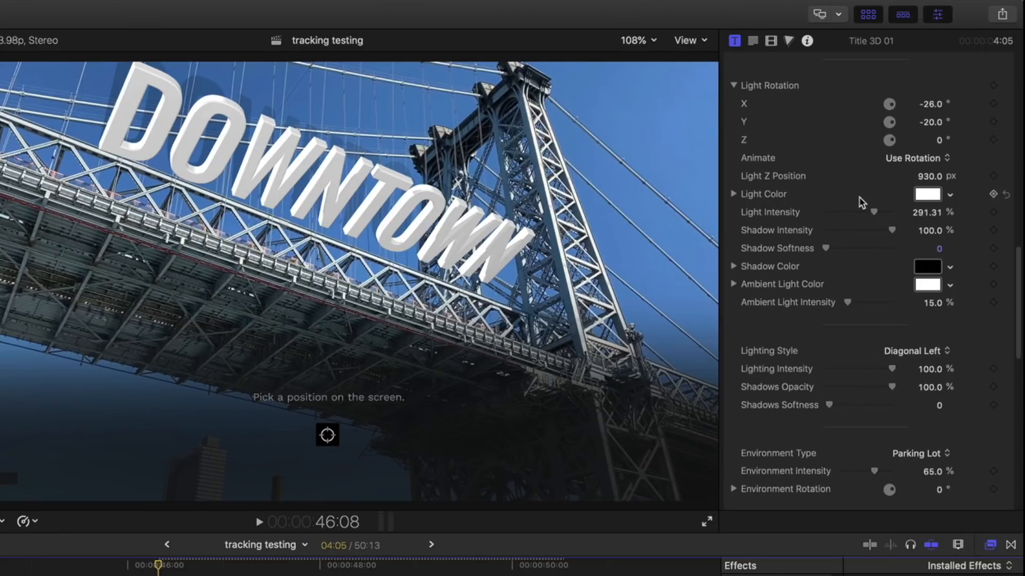
{"action": "mouse_move", "coordinate": [373, 157]}
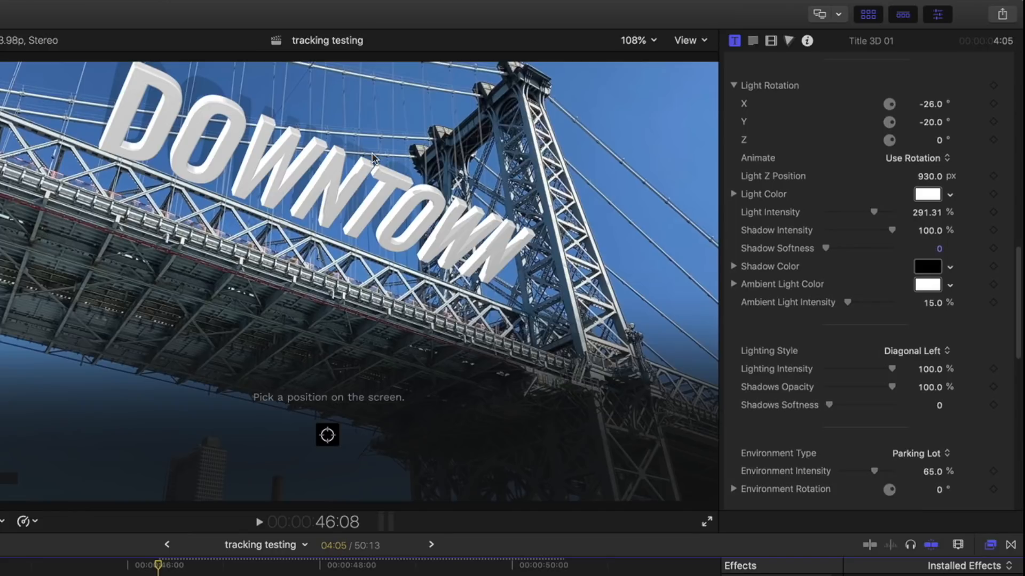
{"action": "mouse_move", "coordinate": [454, 242]}
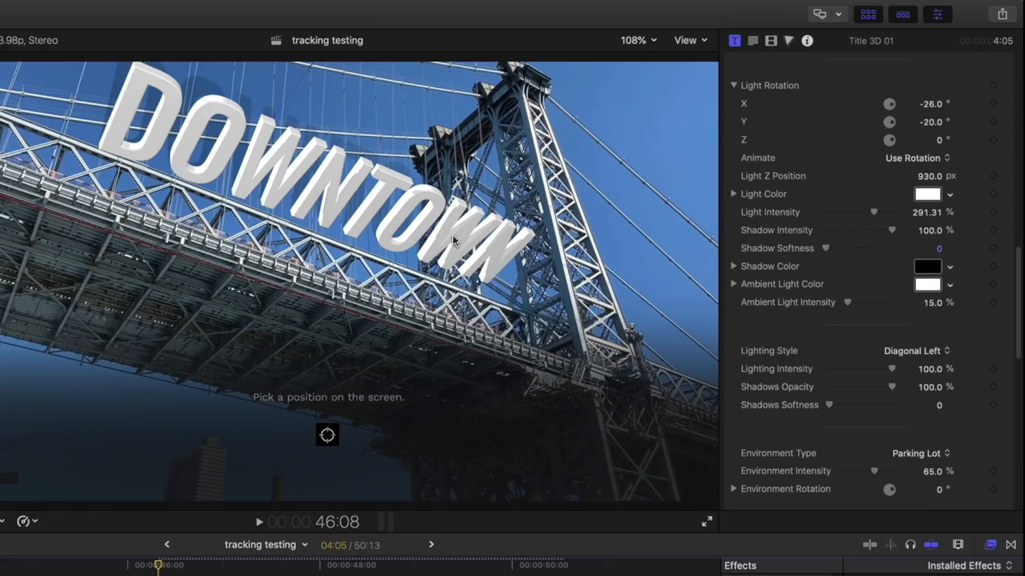
{"action": "mouse_move", "coordinate": [834, 255]}
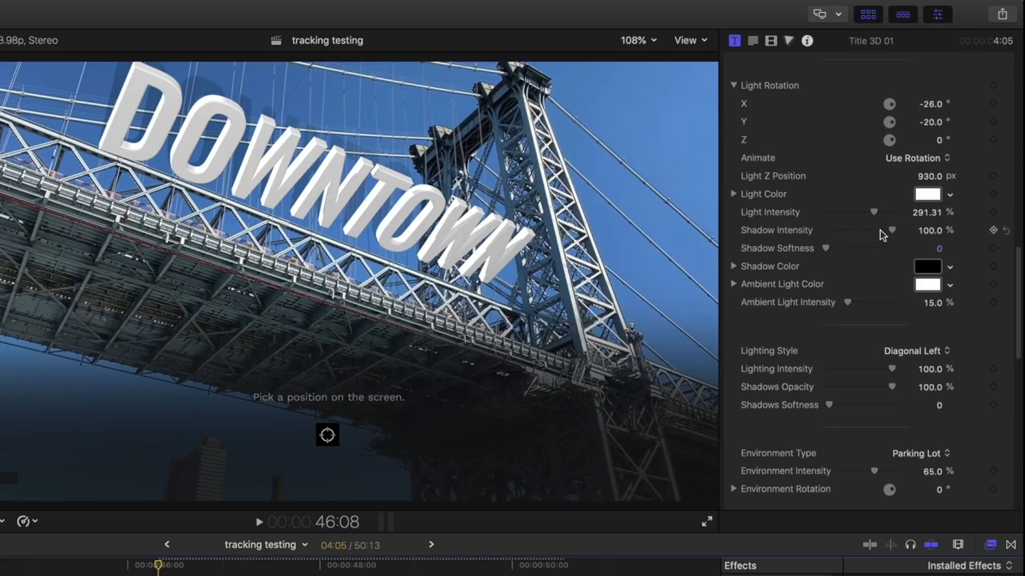
{"action": "left_click_drag", "start_coordinate": [890, 231], "coordinate": [819, 230]}
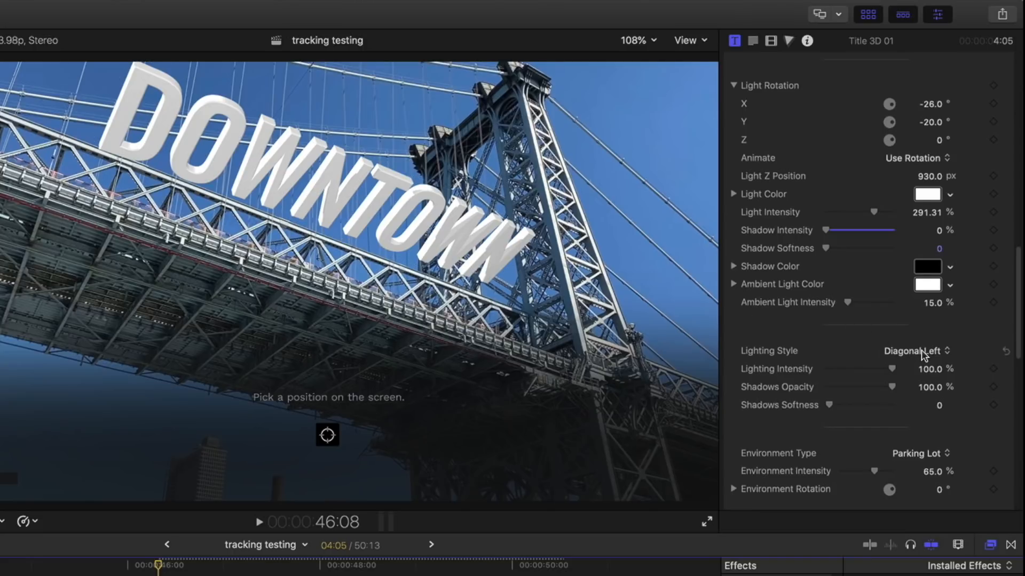
{"action": "left_click", "coordinate": [916, 351]}
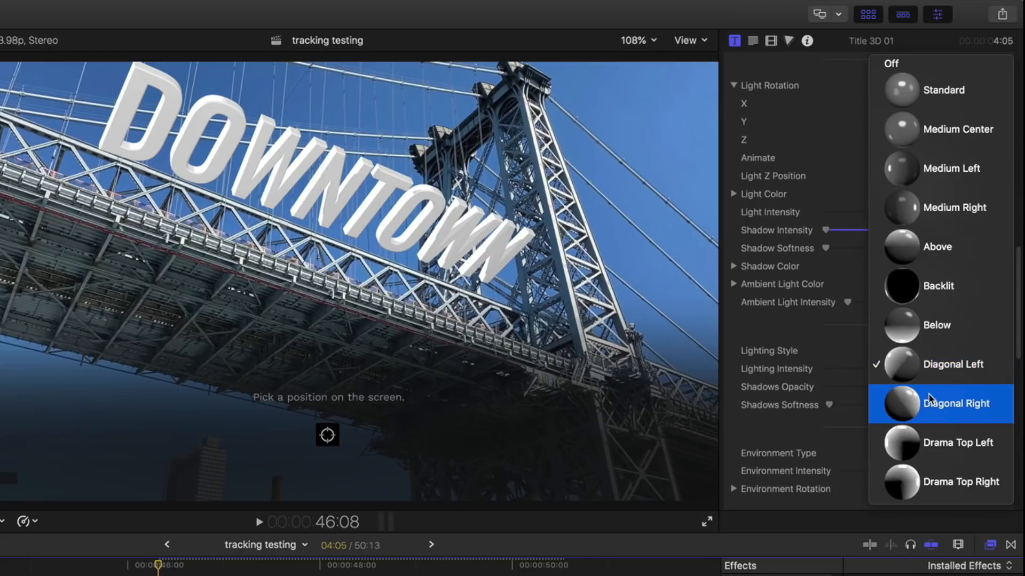
{"action": "left_click", "coordinate": [959, 404]}
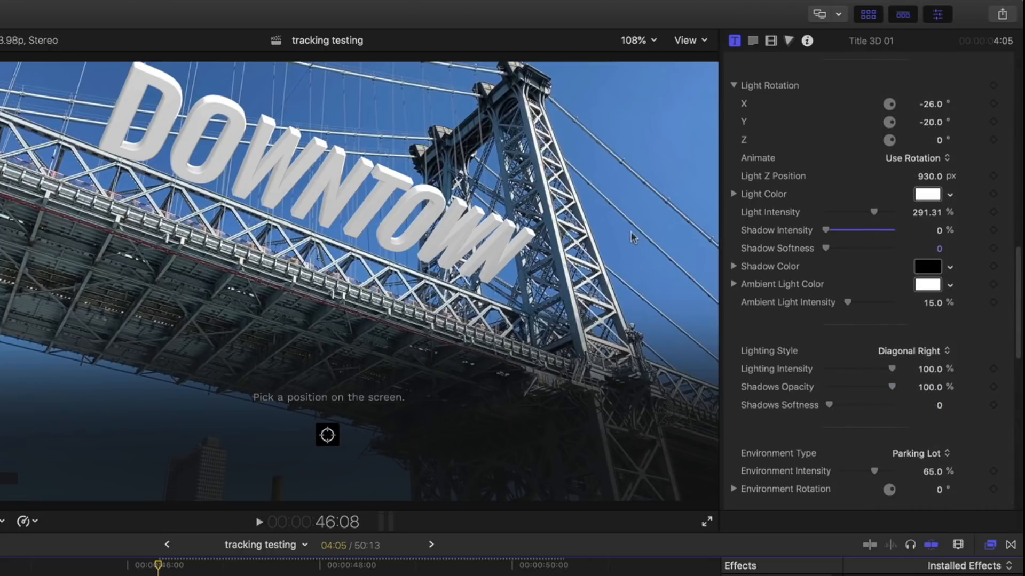
{"action": "mouse_move", "coordinate": [579, 236]}
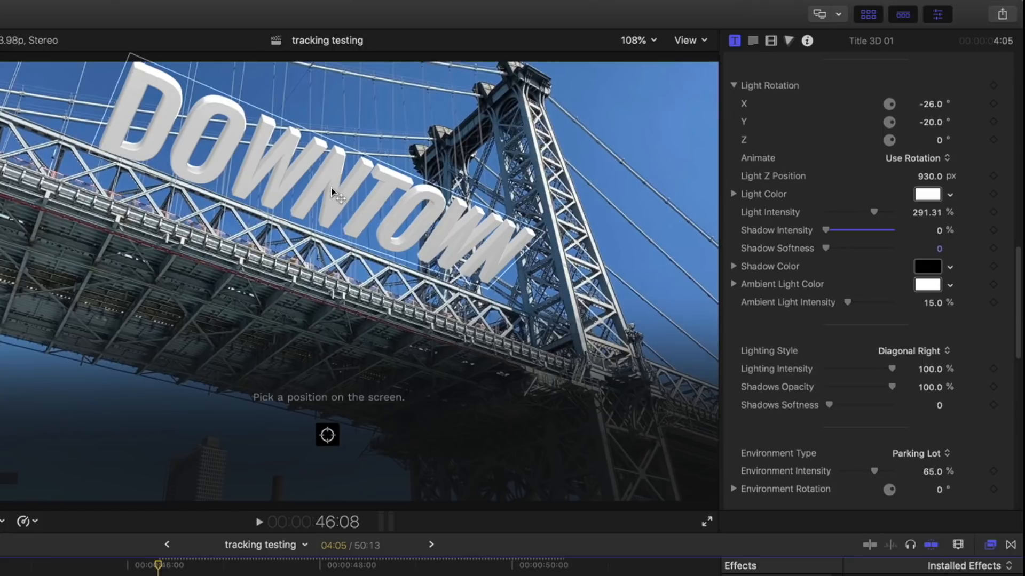
{"action": "mouse_move", "coordinate": [367, 206]}
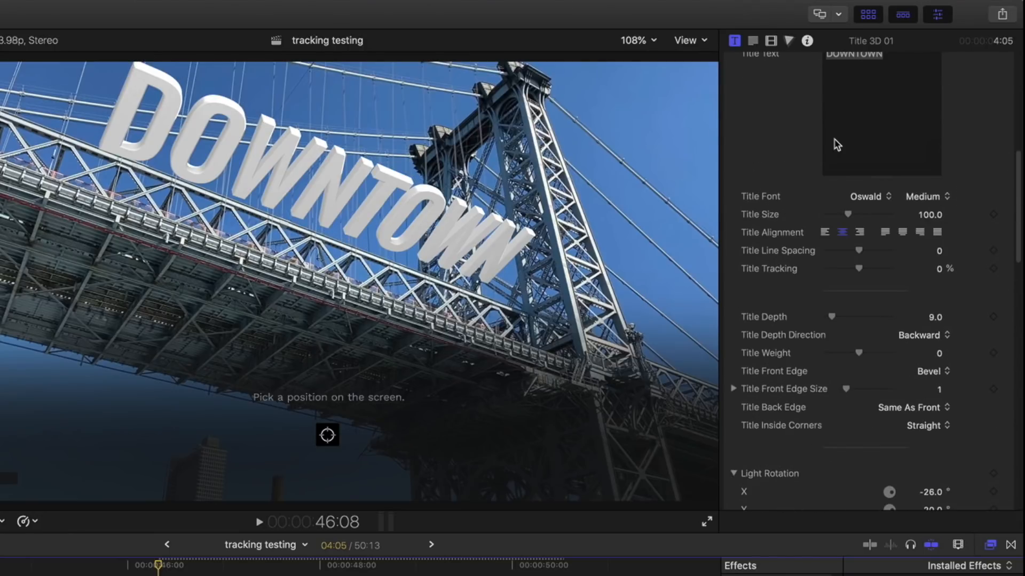
- Set the title's Rotation to about -59.3° X, 10.3° Y and -8.9° Z in the inspector
{"action": "scroll", "scroll_direction": "down", "scroll_amount": 3}
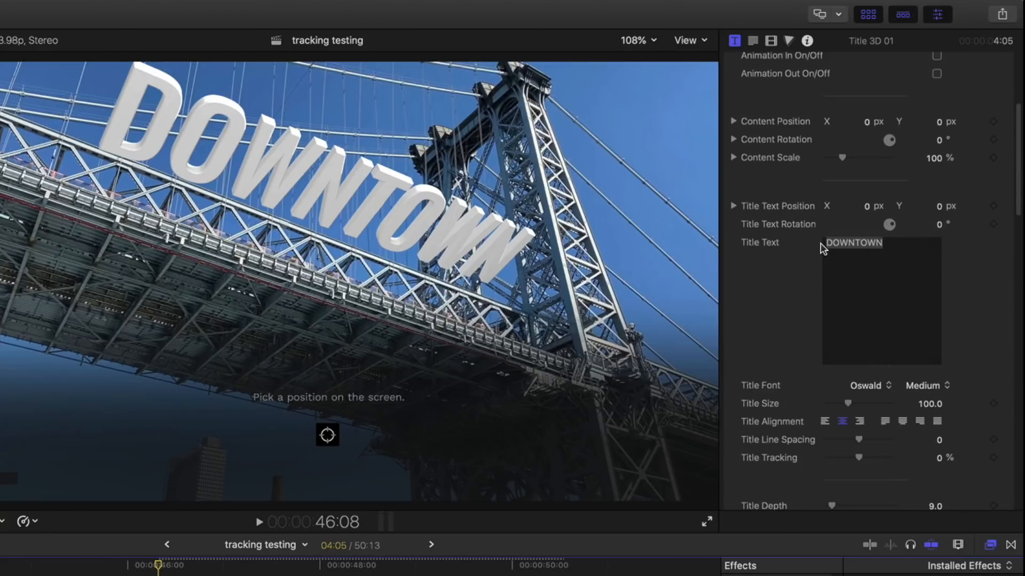
{"action": "left_click", "coordinate": [734, 121]}
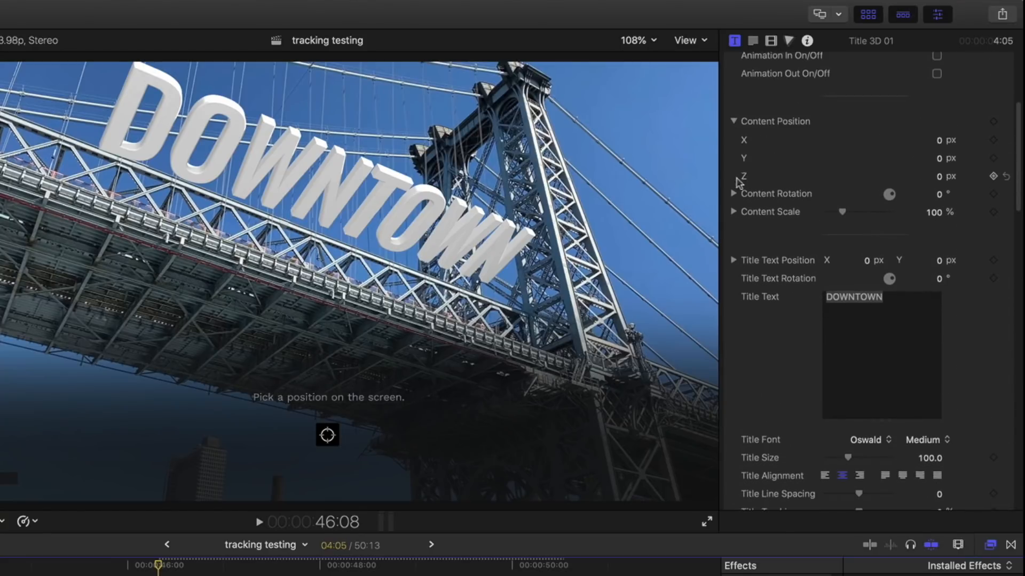
{"action": "left_click", "coordinate": [733, 193]}
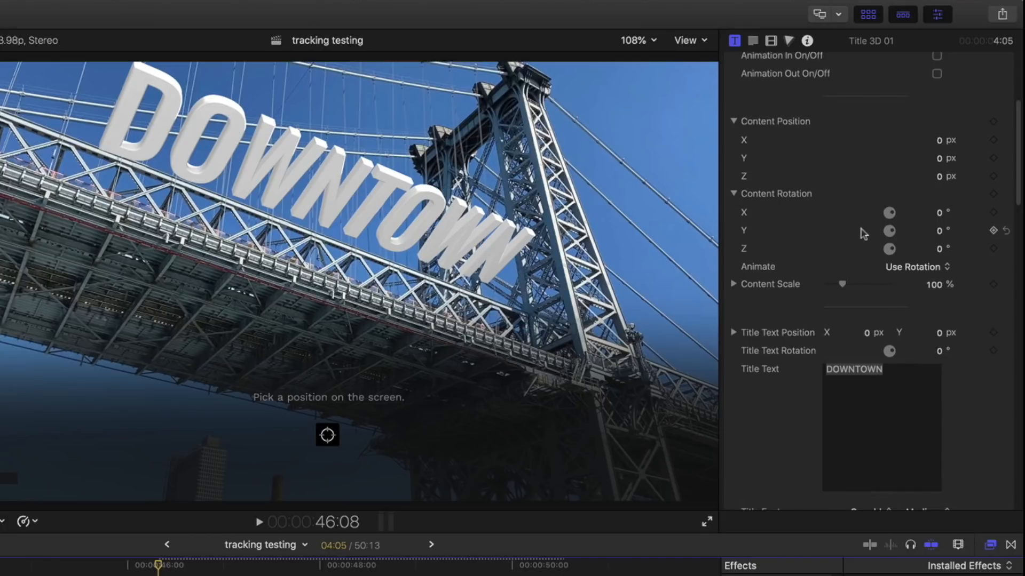
{"action": "mouse_move", "coordinate": [939, 233]}
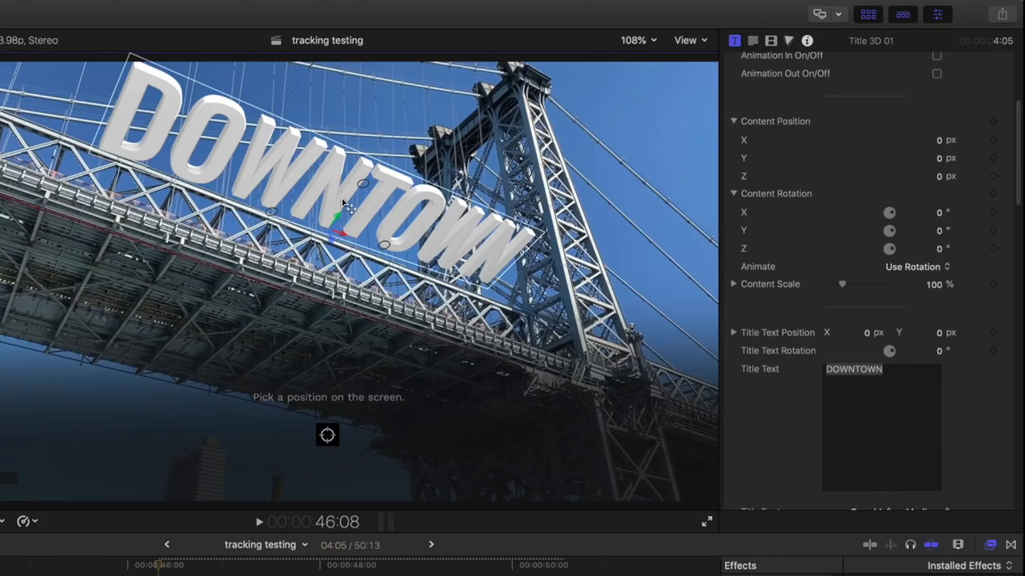
{"action": "left_click", "coordinate": [753, 40]}
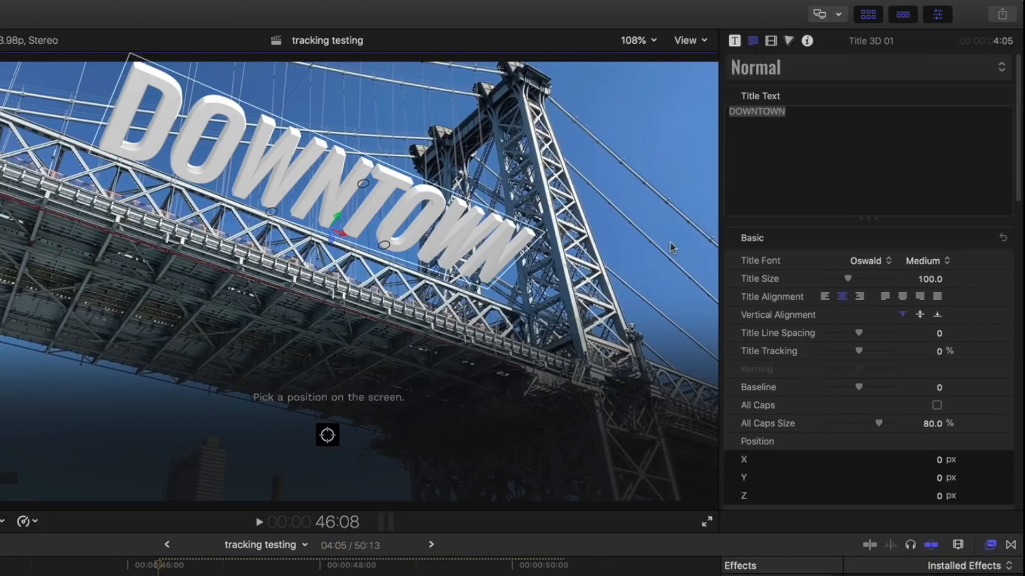
{"action": "mouse_move", "coordinate": [739, 49]}
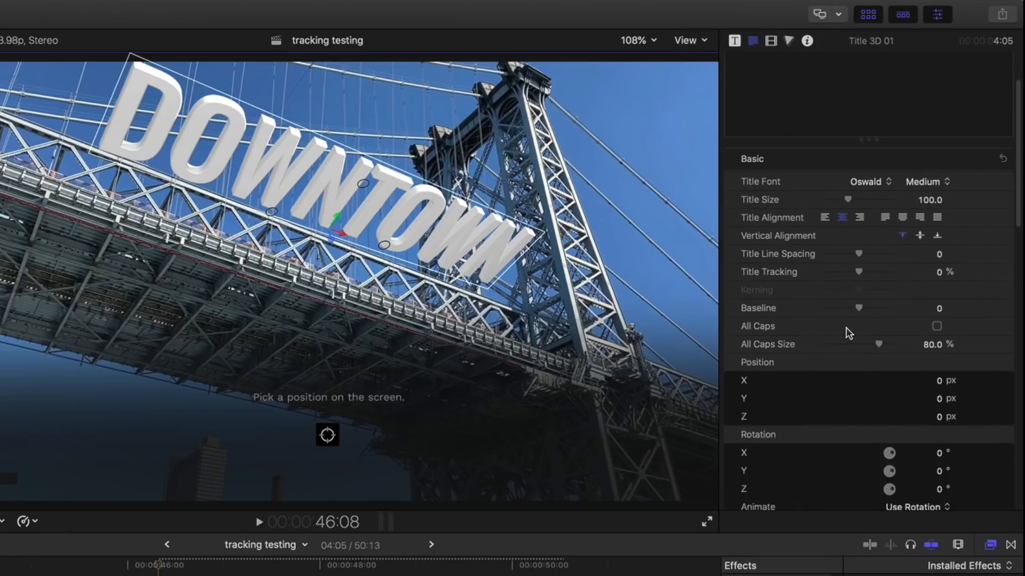
{"action": "scroll", "scroll_direction": "down", "scroll_amount": 3}
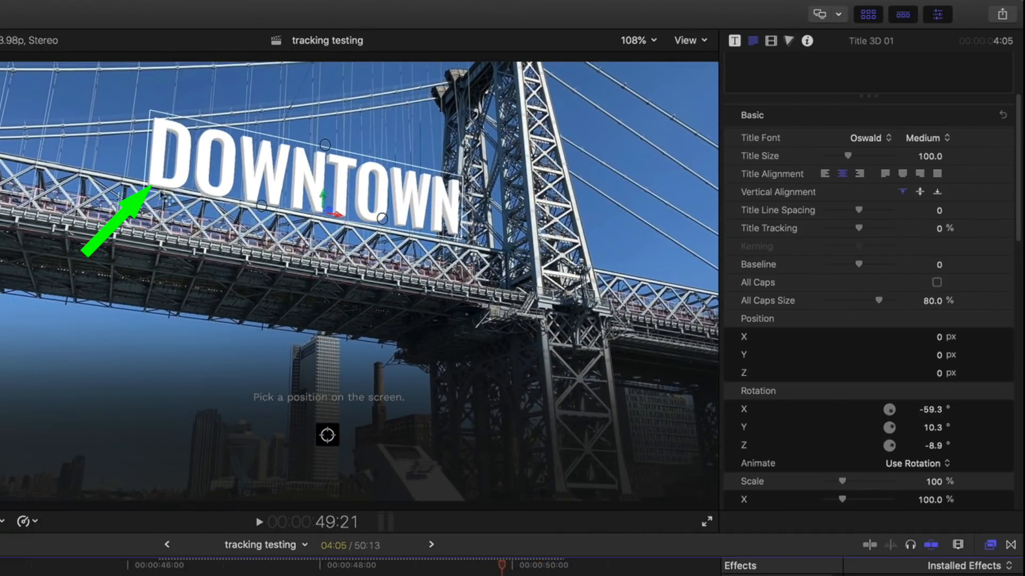
- Nudge the title along the bridge span to about 8, -15, -47 px with rotation -57°, 15°, -13°
{"action": "left_click", "coordinate": [301, 566]}
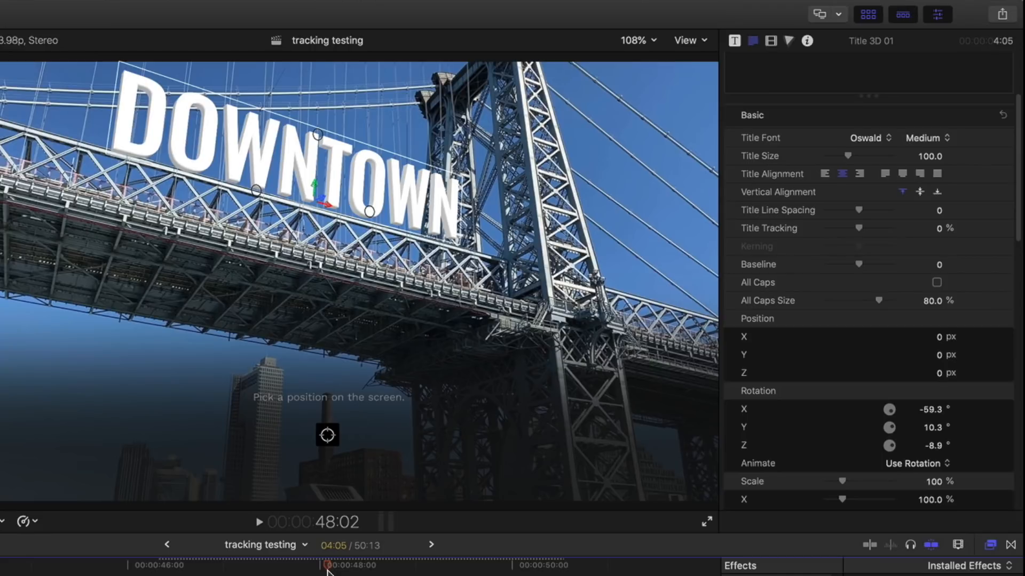
{"action": "mouse_move", "coordinate": [379, 213]}
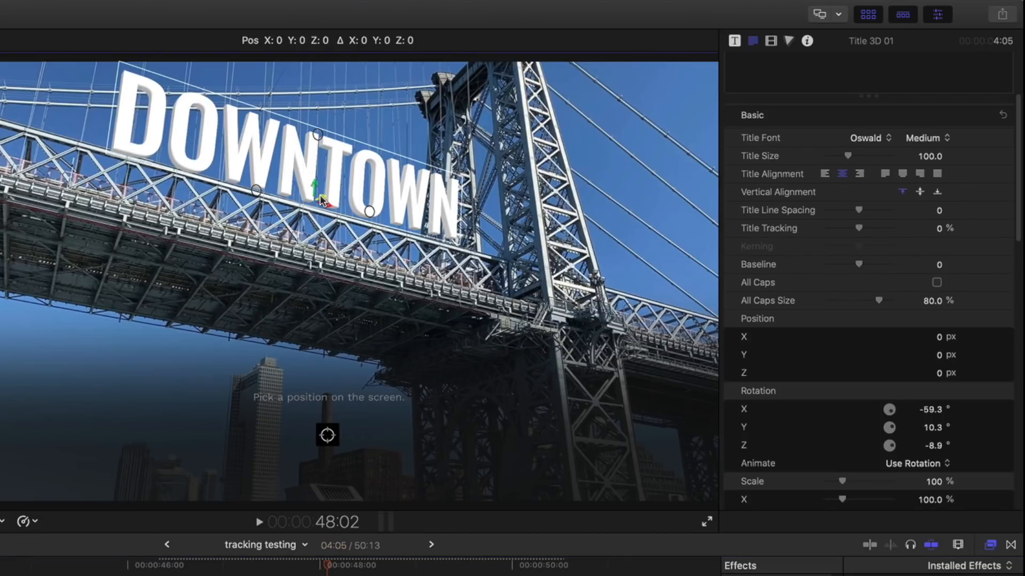
{"action": "left_click_drag", "start_coordinate": [320, 200], "coordinate": [310, 209]}
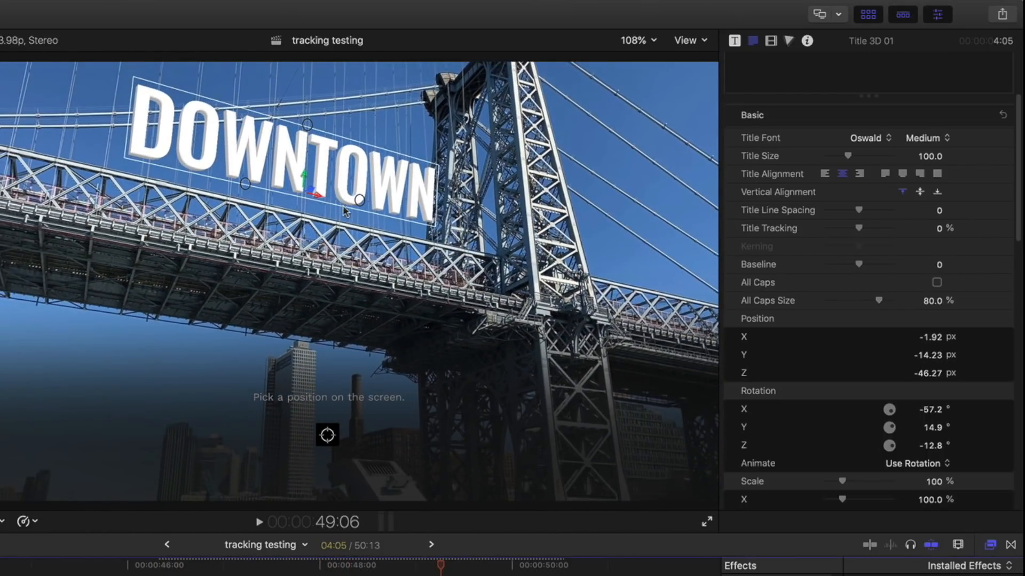
{"action": "left_click_drag", "start_coordinate": [314, 190], "coordinate": [327, 202]}
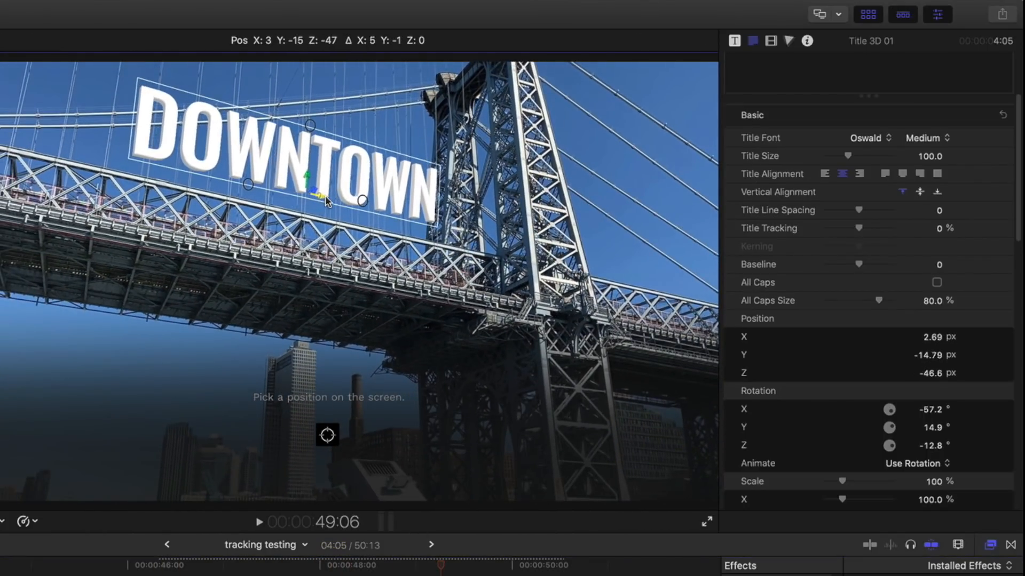
{"action": "left_click_drag", "start_coordinate": [321, 193], "coordinate": [329, 200]}
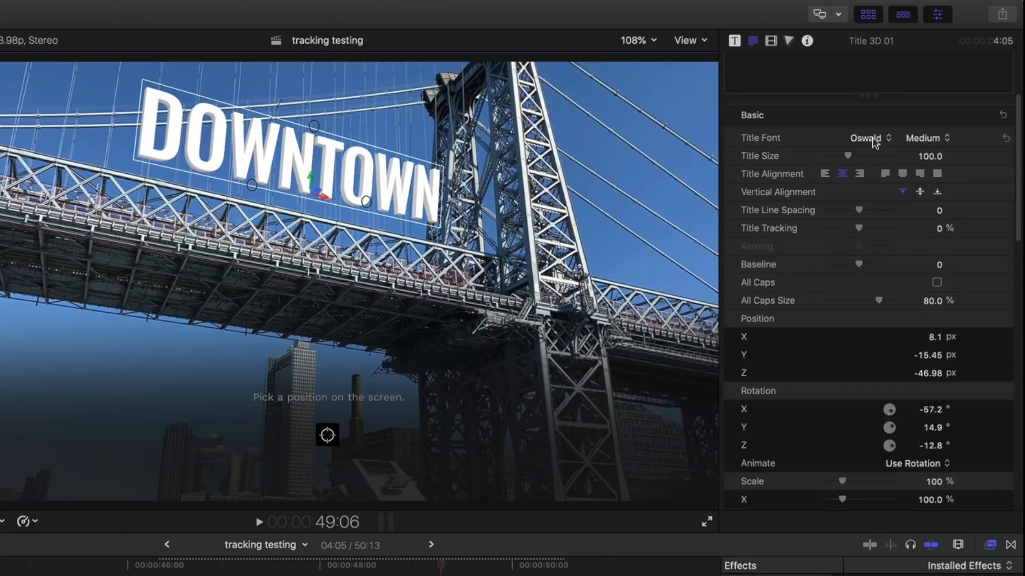
- Switch the DOWNTOWN title's font to Princetown LET for outlined lettering
{"action": "left_click", "coordinate": [866, 137]}
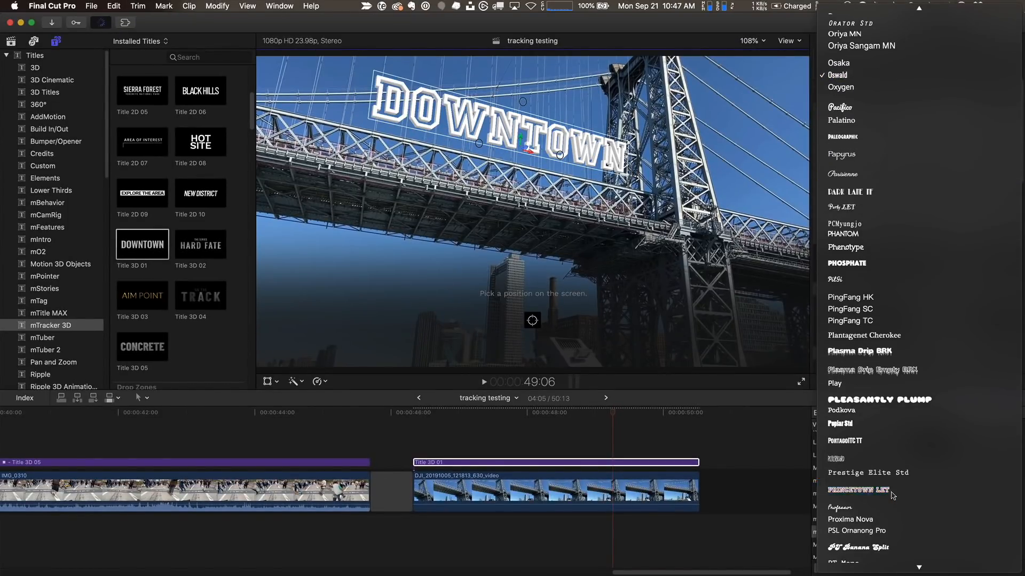
{"action": "left_click", "coordinate": [859, 491]}
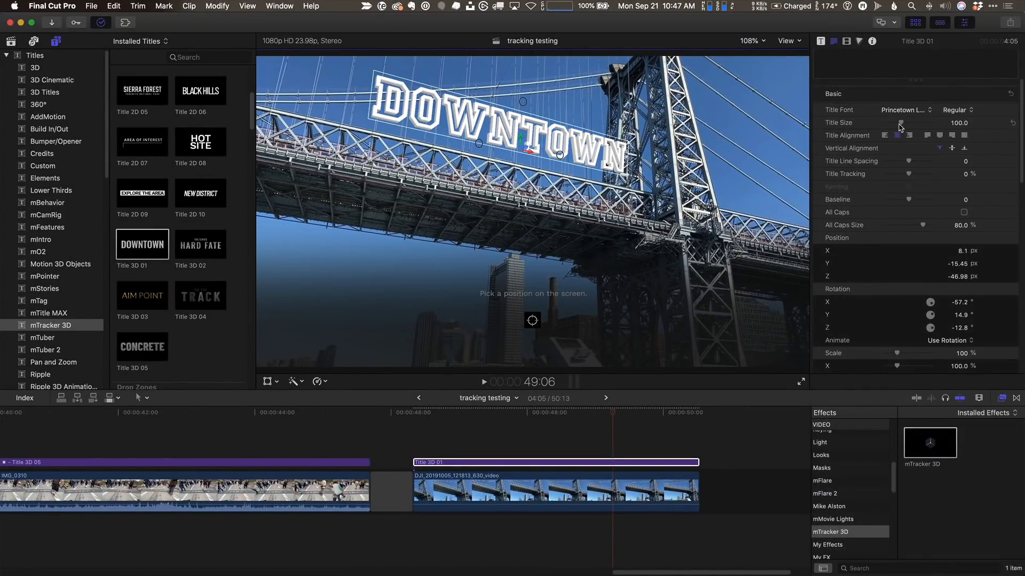
{"action": "left_click_drag", "start_coordinate": [883, 122], "coordinate": [901, 121]}
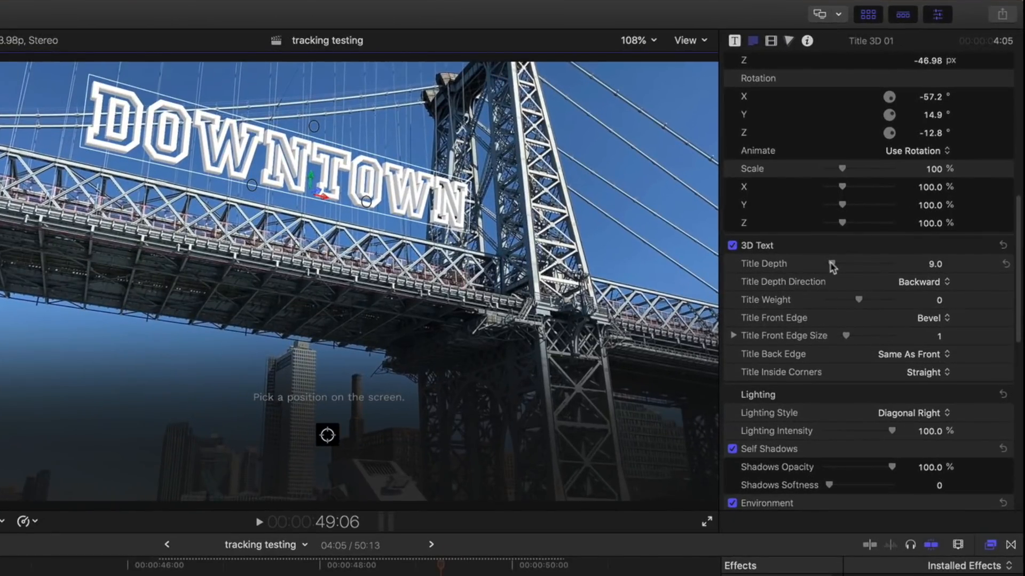
- Raise the 3D Text Title Depth from 9.0 to 18.0
{"action": "left_click_drag", "start_coordinate": [833, 264], "coordinate": [840, 264]}
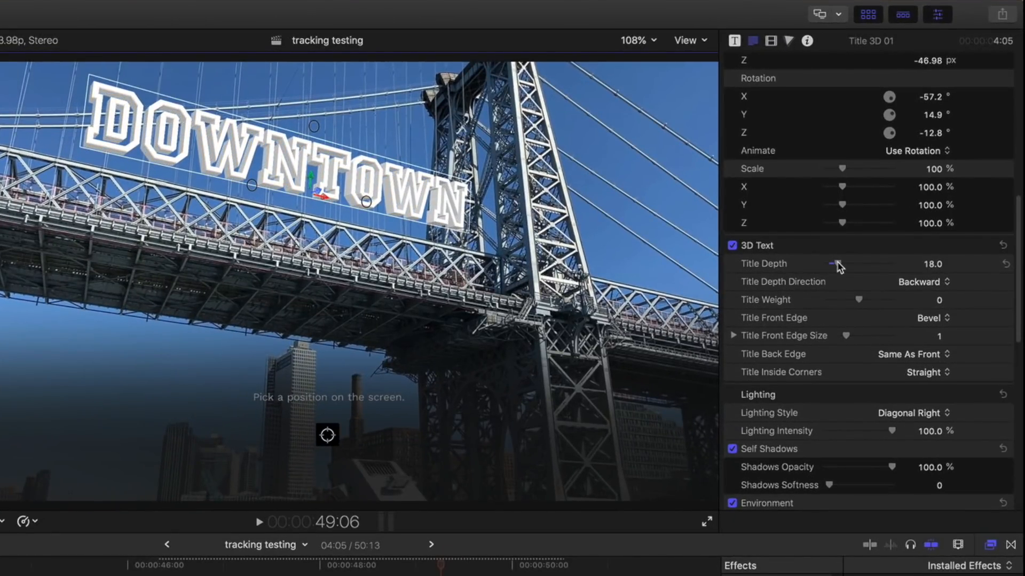
{"action": "scroll", "scroll_direction": "down", "scroll_amount": 3}
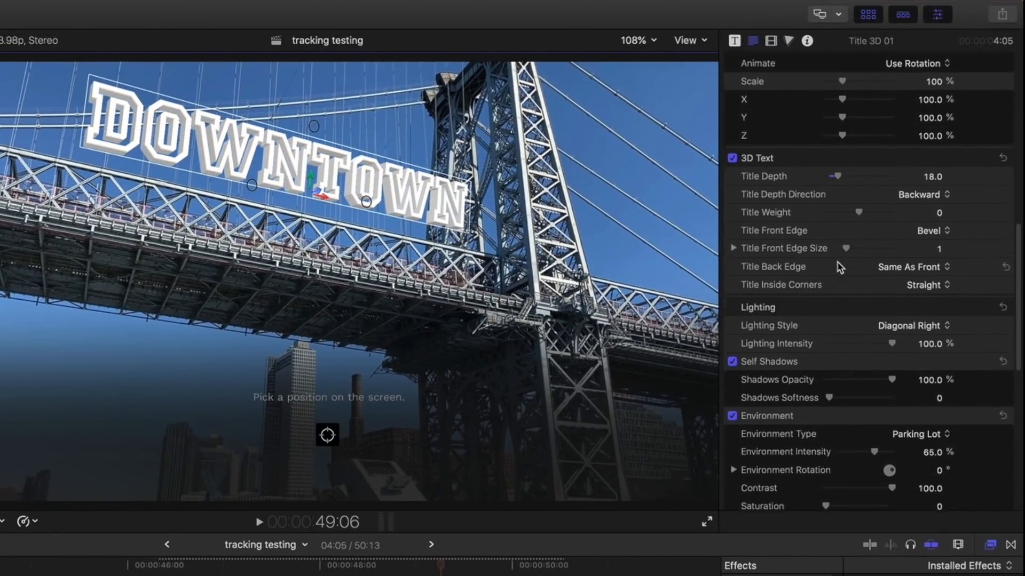
{"action": "scroll", "scroll_direction": "down", "scroll_amount": 3}
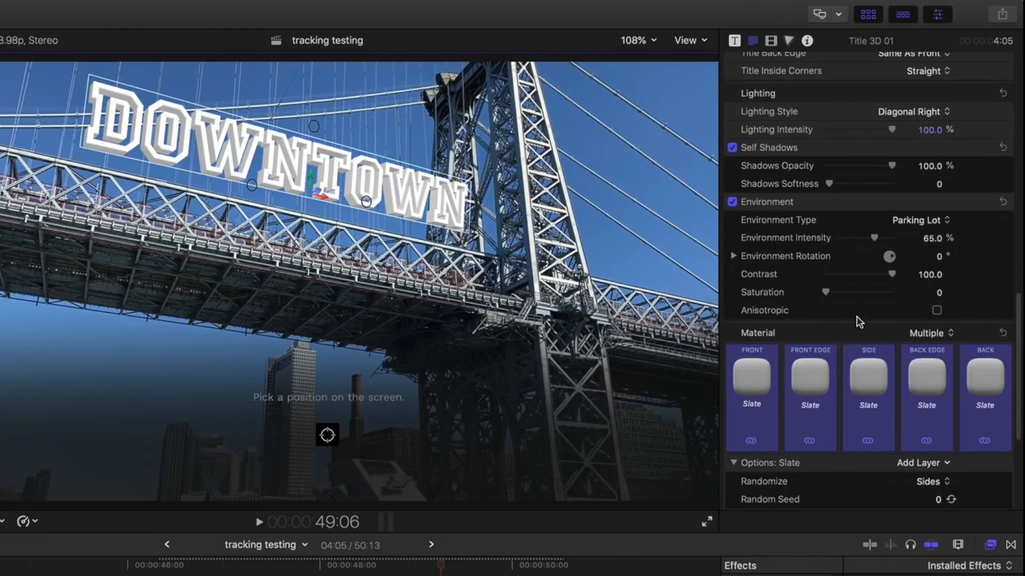
- Apply the Material Library Metal Chrome preset to the whole DOWNTOWN title
{"action": "left_click", "coordinate": [930, 333]}
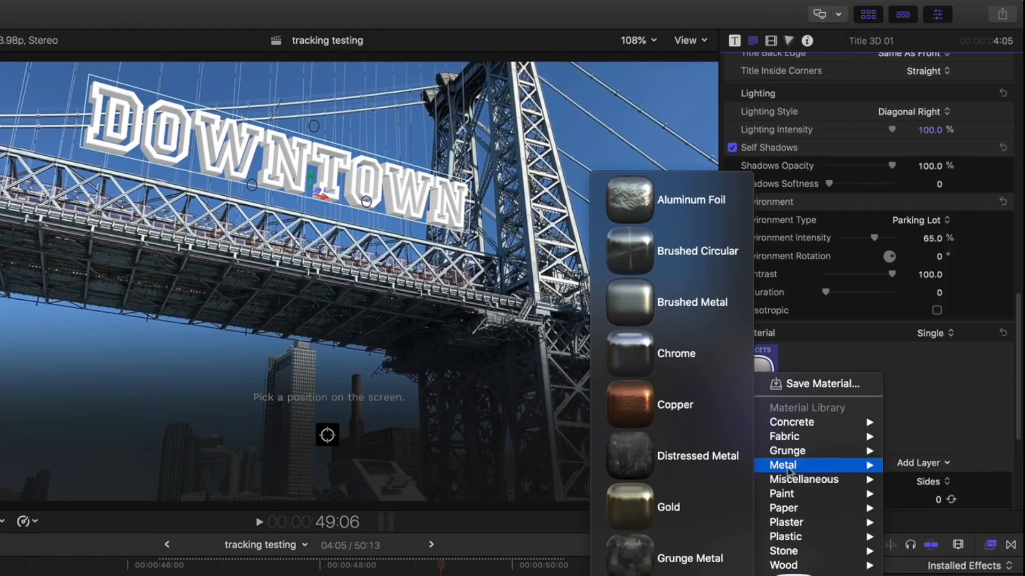
{"action": "left_click", "coordinate": [677, 354]}
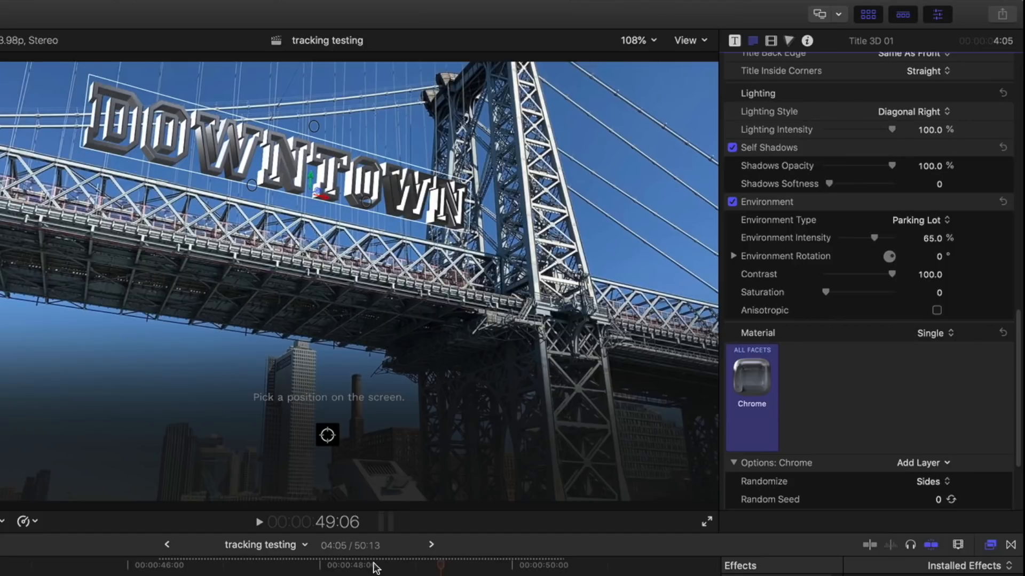
{"action": "left_click_drag", "start_coordinate": [373, 566], "coordinate": [224, 565]}
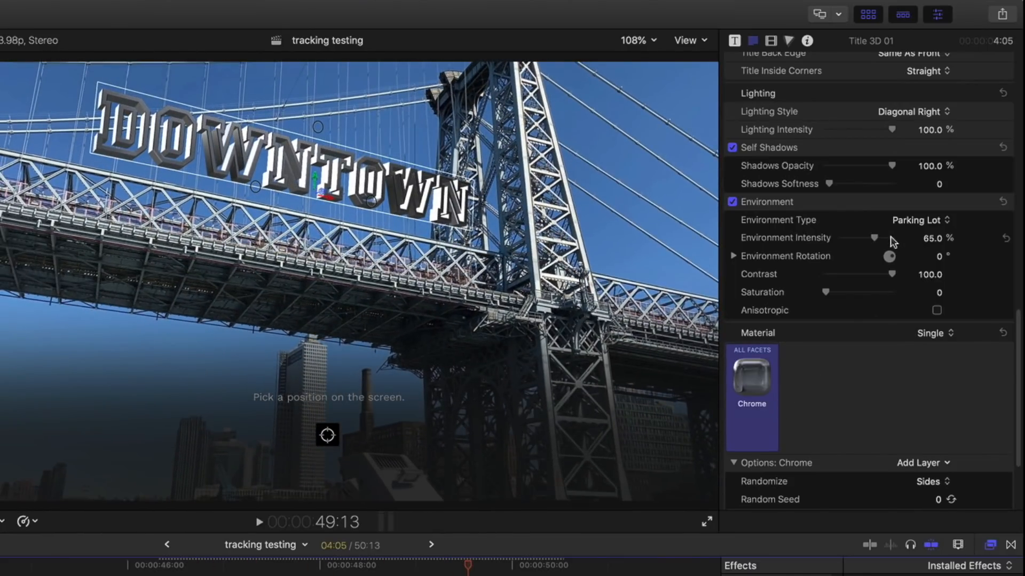
- Raise the environment reflection intensity to about 73.13%
{"action": "left_click_drag", "start_coordinate": [872, 238], "coordinate": [889, 238]}
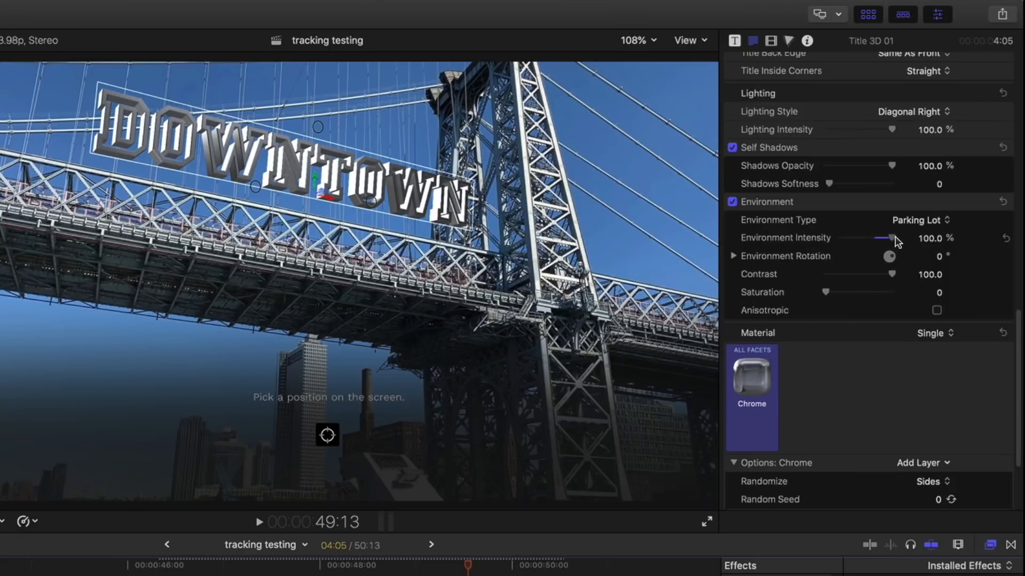
{"action": "left_click_drag", "start_coordinate": [889, 238], "coordinate": [876, 238]}
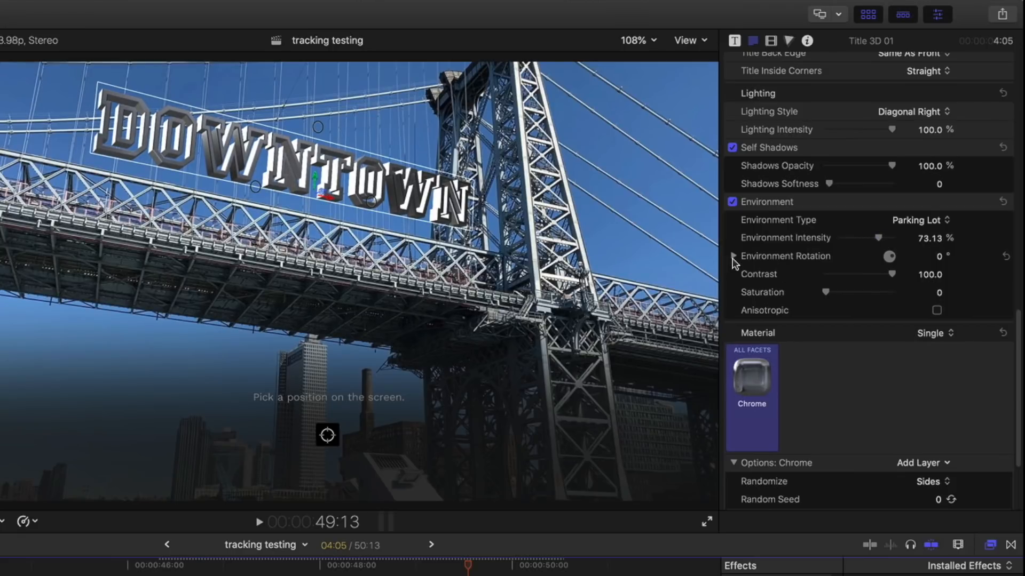
- Rotate the reflected environment to a Z rotation of 8.8°
{"action": "left_click", "coordinate": [733, 255]}
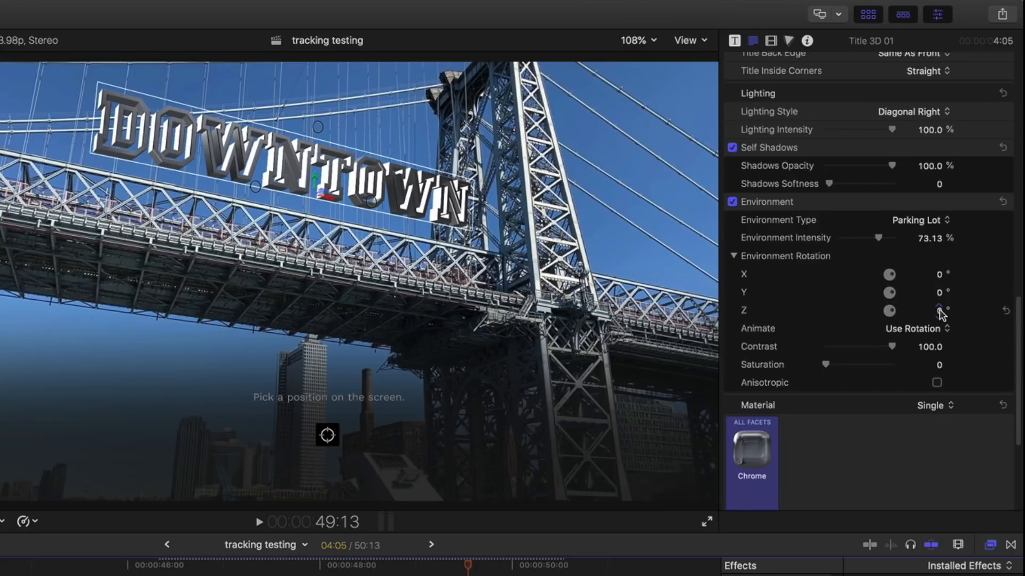
{"action": "left_click_drag", "start_coordinate": [941, 310], "coordinate": [944, 314]}
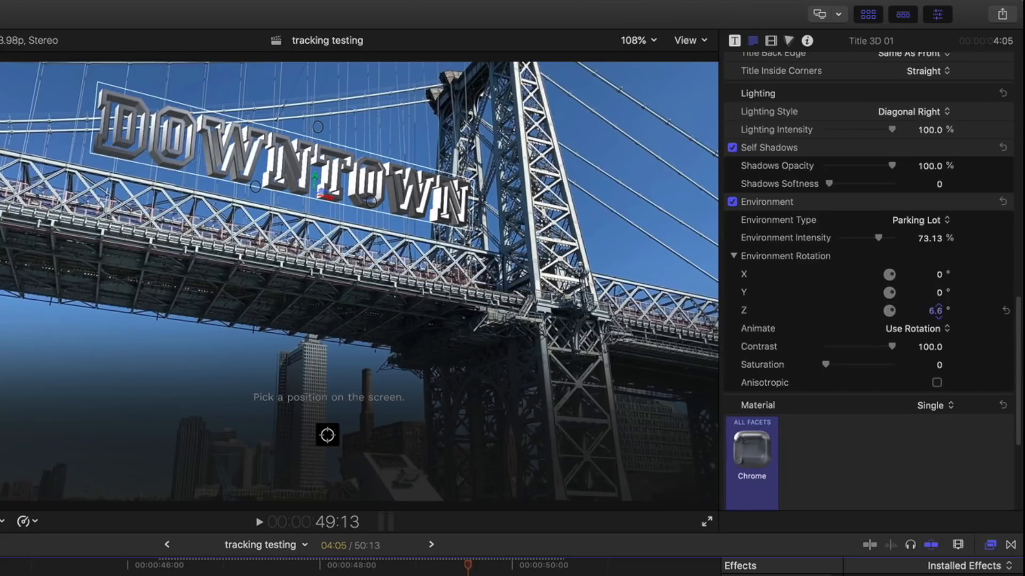
{"action": "left_click_drag", "start_coordinate": [937, 311], "coordinate": [939, 301]}
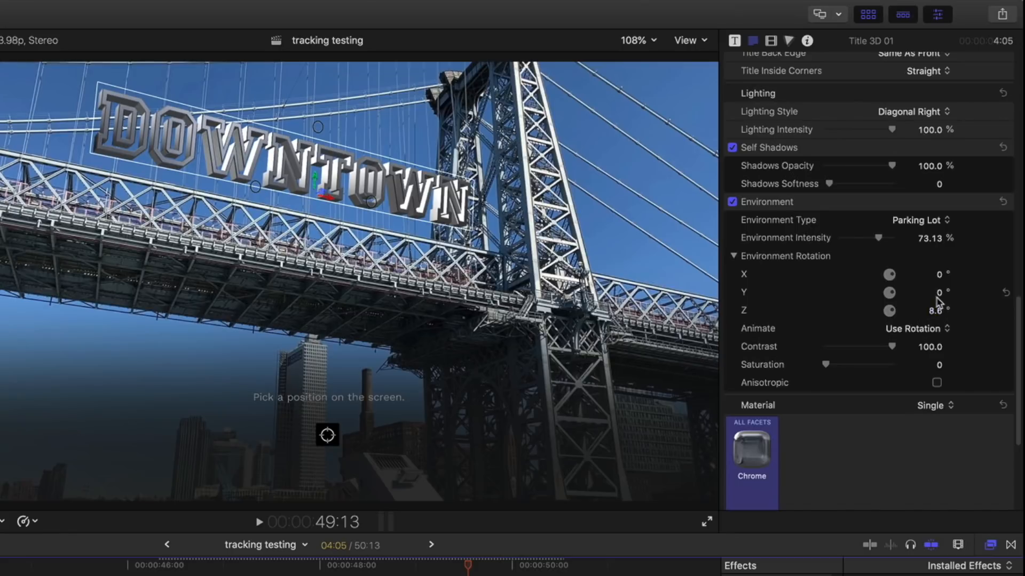
{"action": "left_click_drag", "start_coordinate": [927, 292], "coordinate": [921, 293]}
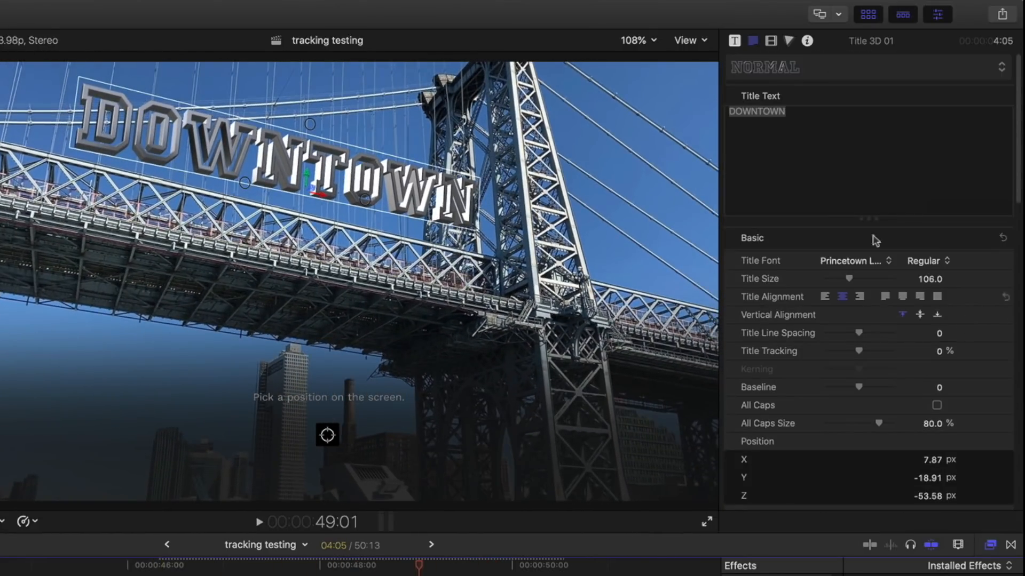
- Replace the title wording DOWNTOWN with BROOKLYN
{"action": "double_click", "coordinate": [756, 111]}
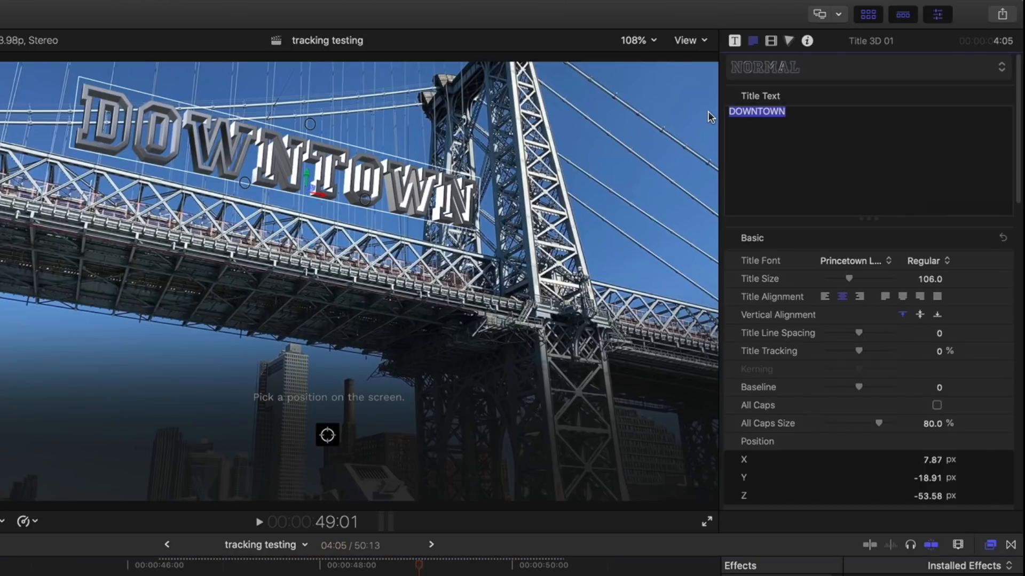
{"action": "type", "text": "BROOK"}
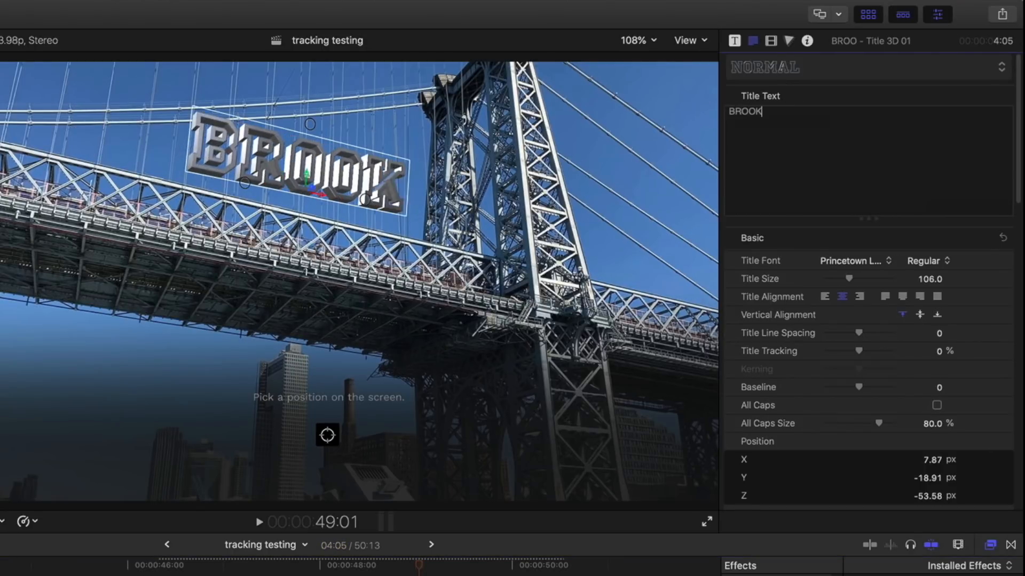
{"action": "type", "text": "LYN"}
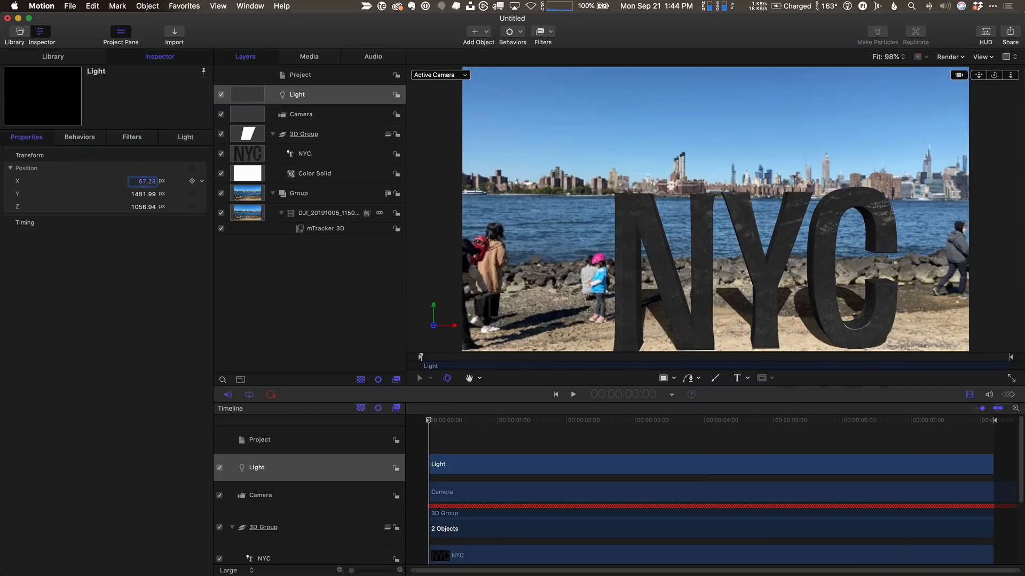
- Set the light's X position to 1024.72 in the NYC 3D text scene
{"action": "type", "text": "1024.72"}
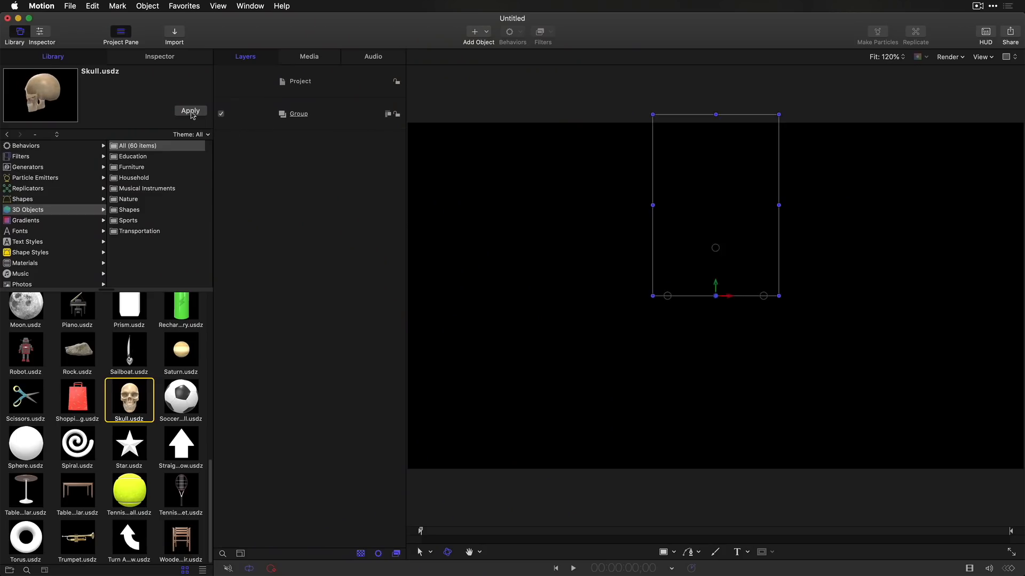
- Apply the Skull.usdz 3D object to the empty Motion project
{"action": "left_click", "coordinate": [190, 111]}
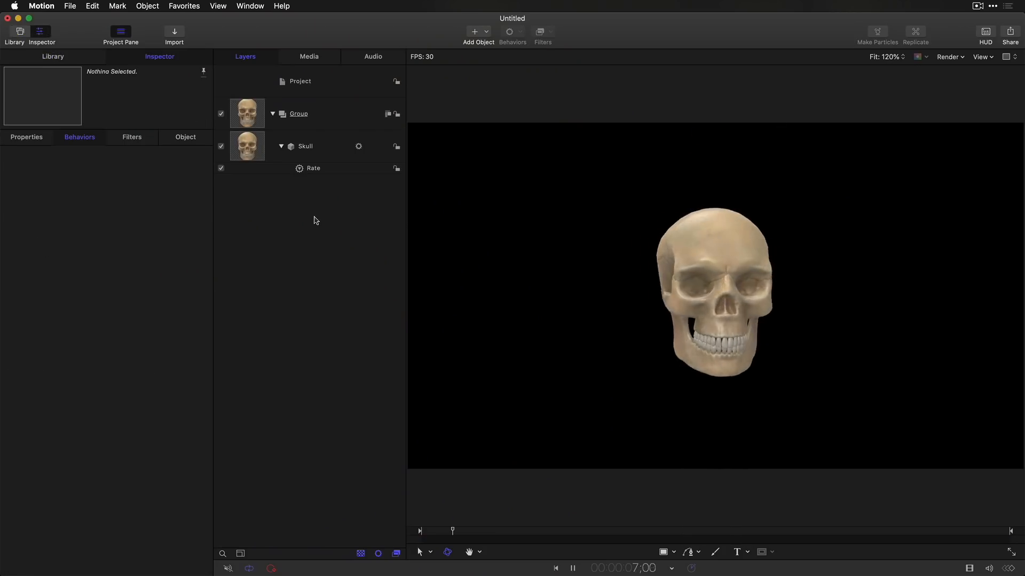